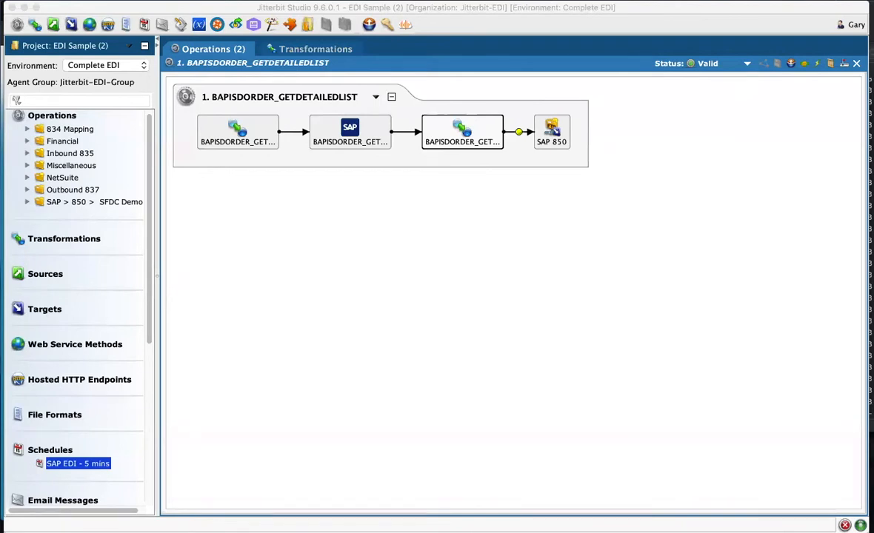
{"action": "mouse_move", "coordinate": [448, 201]}
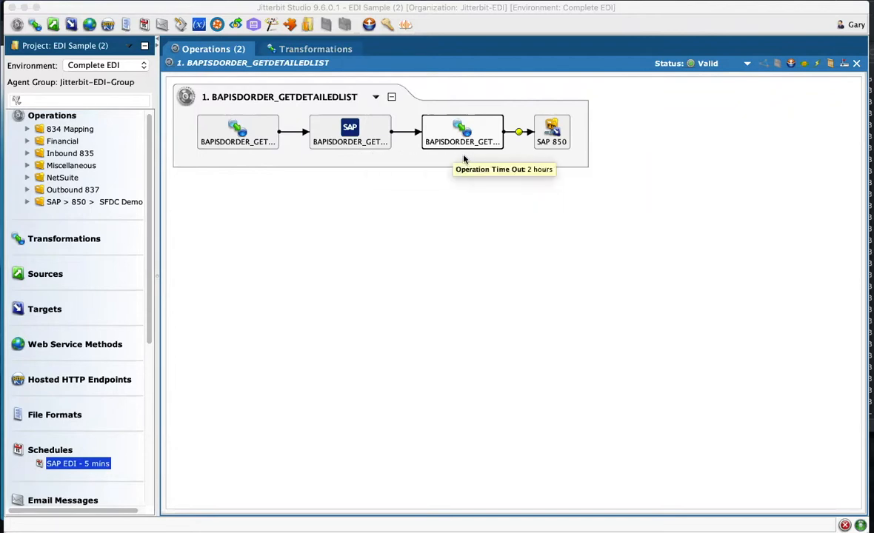
{"action": "mouse_move", "coordinate": [546, 154]}
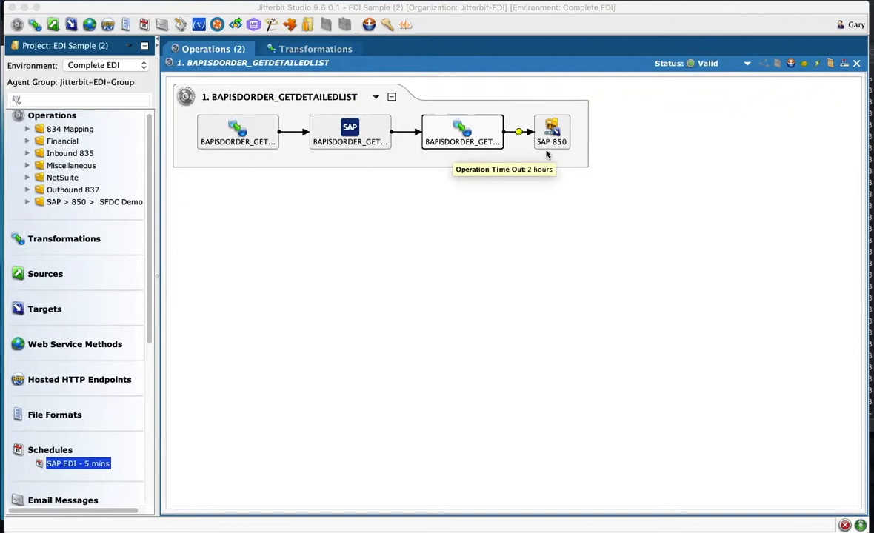
{"action": "mouse_move", "coordinate": [551, 154]}
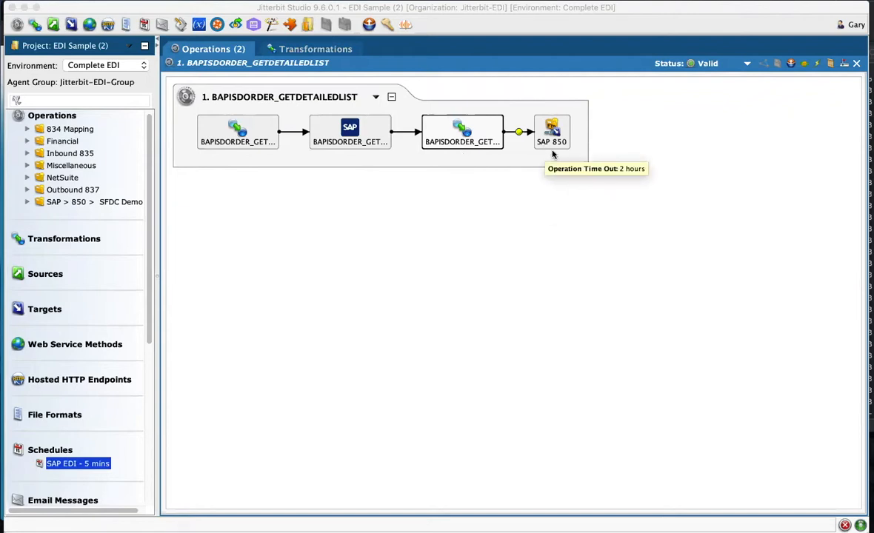
{"action": "mouse_move", "coordinate": [463, 133]}
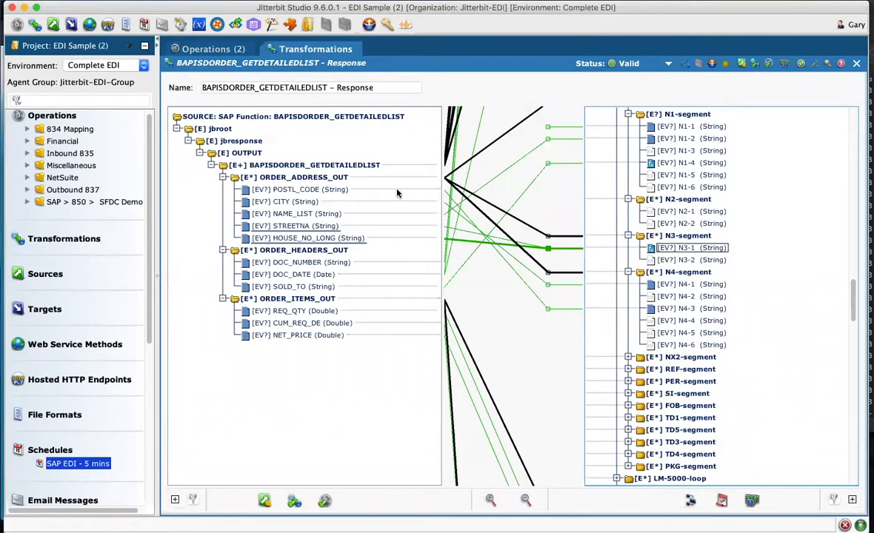
{"action": "mouse_move", "coordinate": [271, 123]}
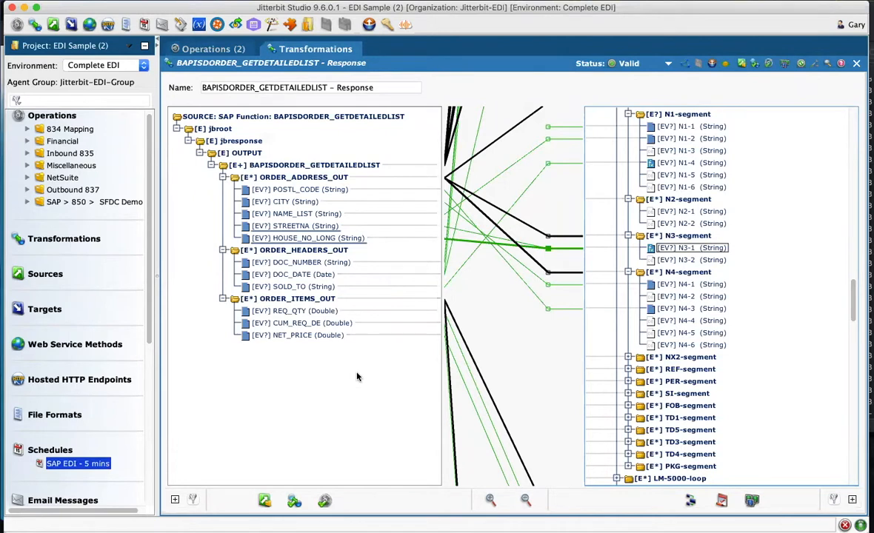
{"action": "mouse_move", "coordinate": [674, 209]}
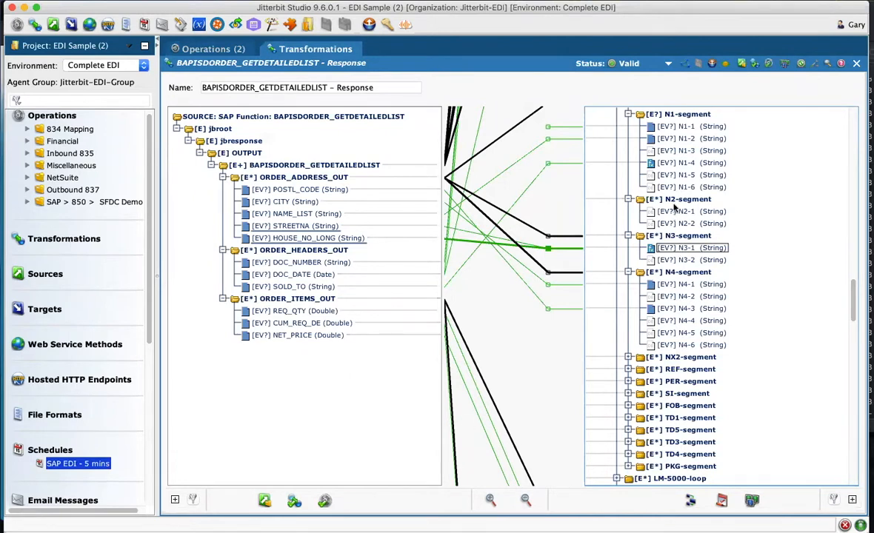
{"action": "mouse_move", "coordinate": [673, 334]}
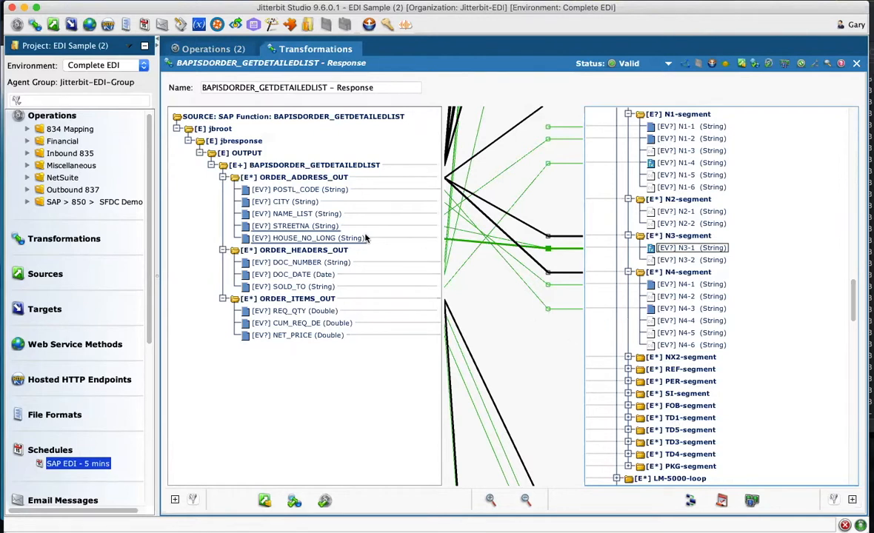
{"action": "mouse_move", "coordinate": [302, 228]}
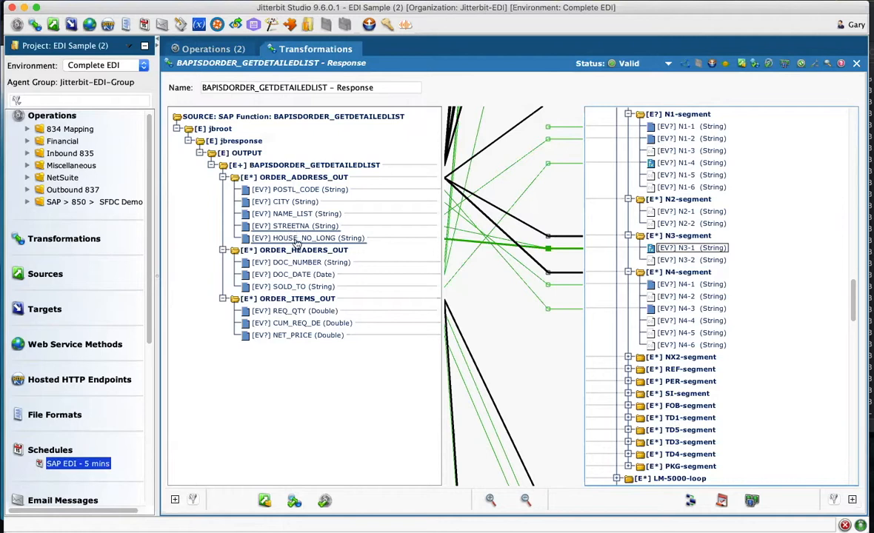
Follow the STREETNA field's mapping link to the EDI N3-1 address element.
{"action": "left_click", "coordinate": [308, 238]}
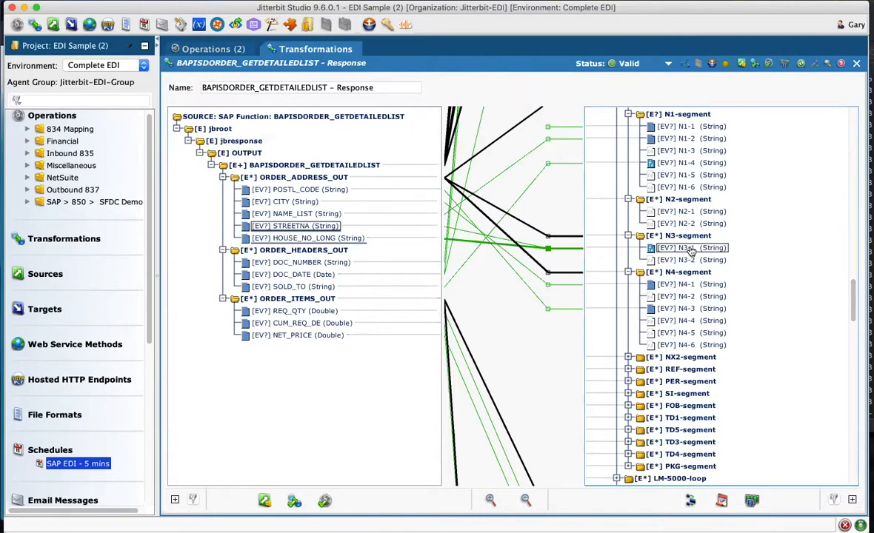
{"action": "mouse_move", "coordinate": [280, 205]}
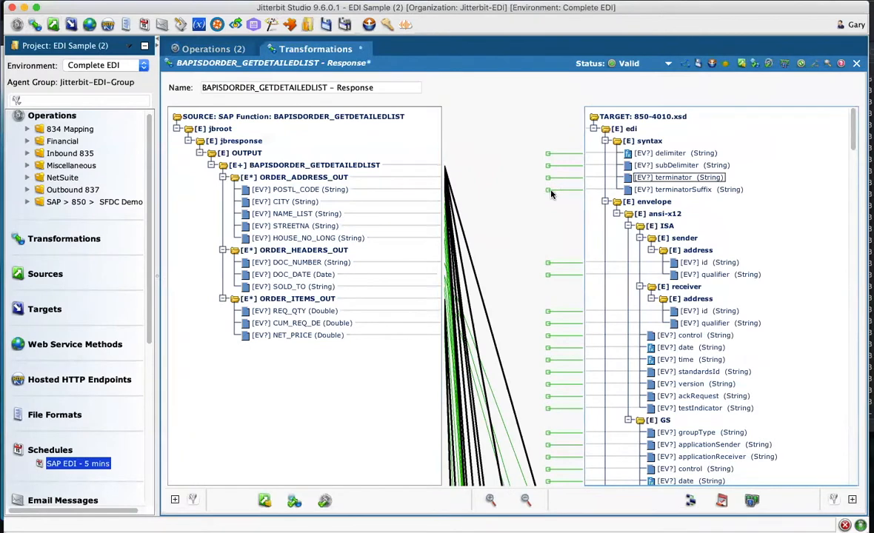
{"action": "mouse_move", "coordinate": [684, 353]}
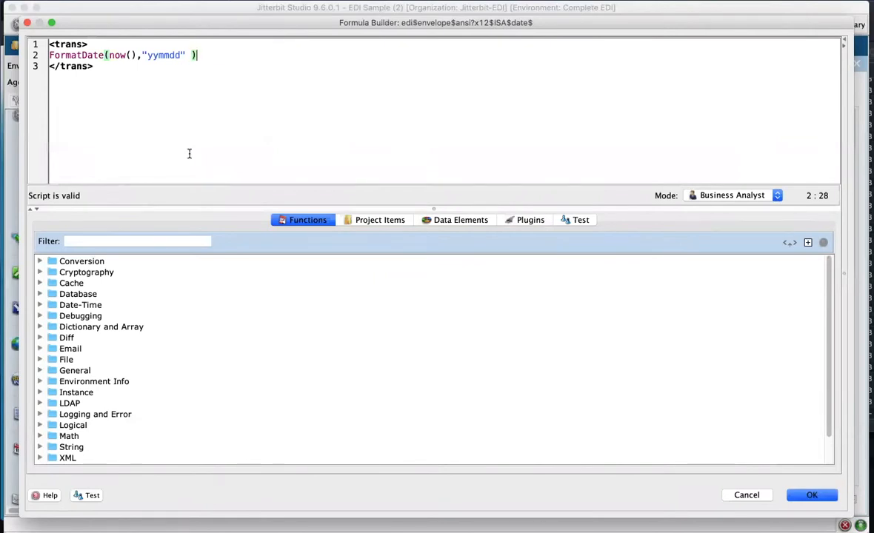
{"action": "mouse_move", "coordinate": [131, 75]}
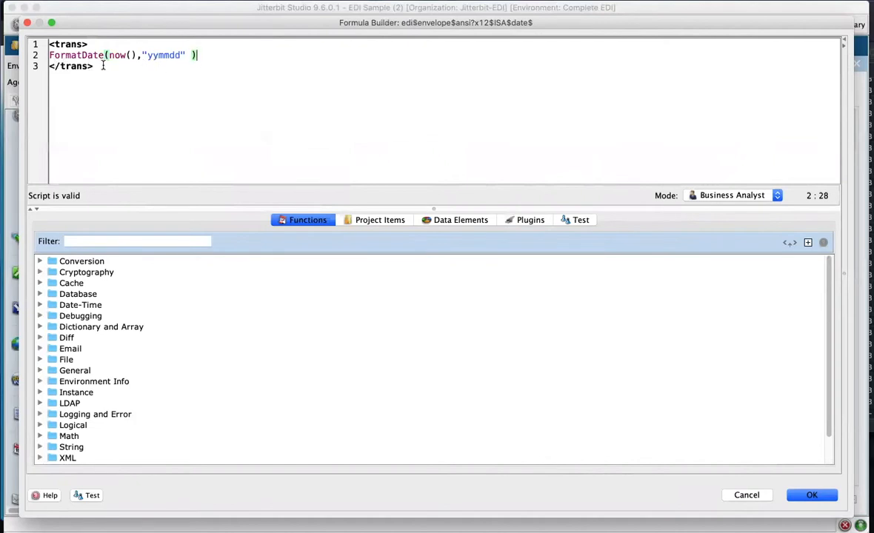
{"action": "mouse_move", "coordinate": [501, 150]}
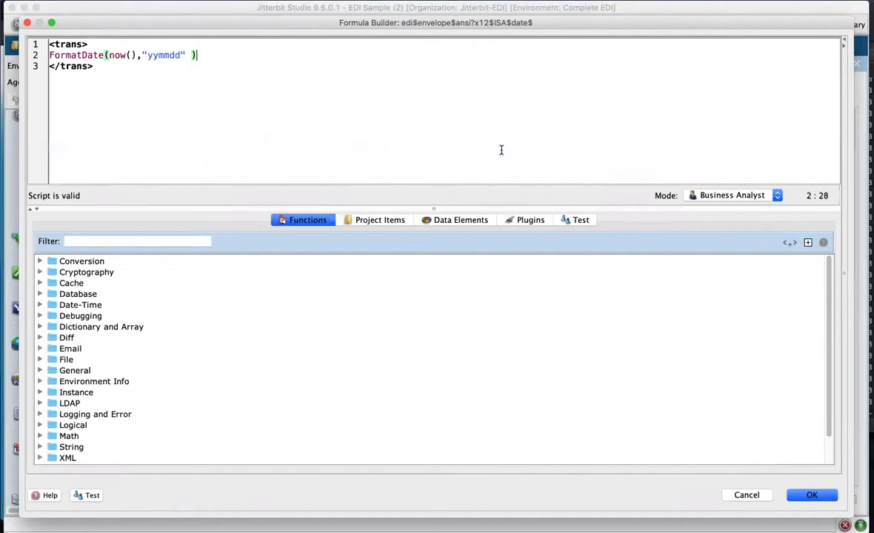
{"action": "mouse_move", "coordinate": [86, 452]}
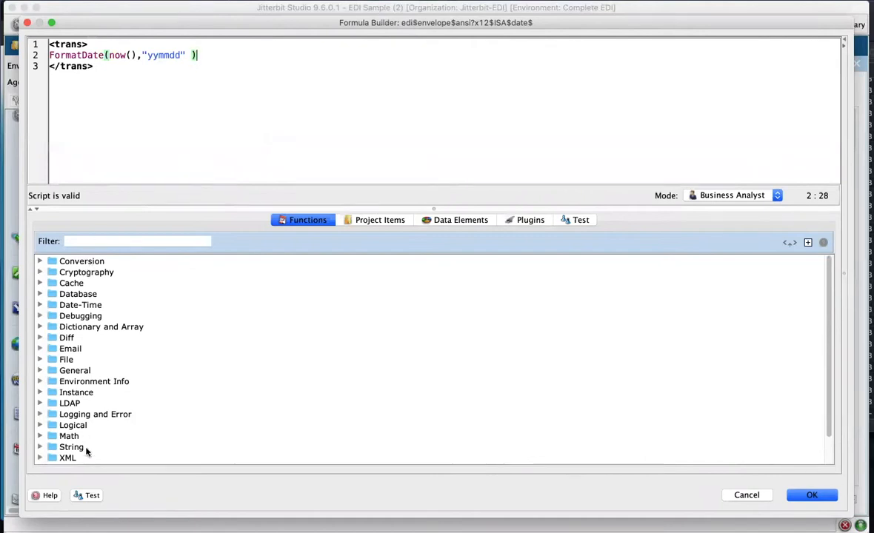
{"action": "mouse_move", "coordinate": [547, 228]}
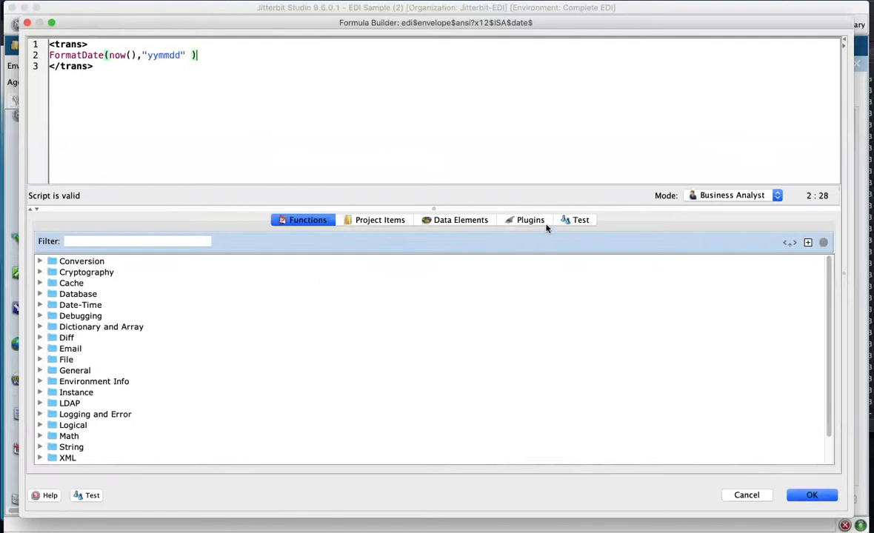
{"action": "left_click", "coordinate": [580, 219]}
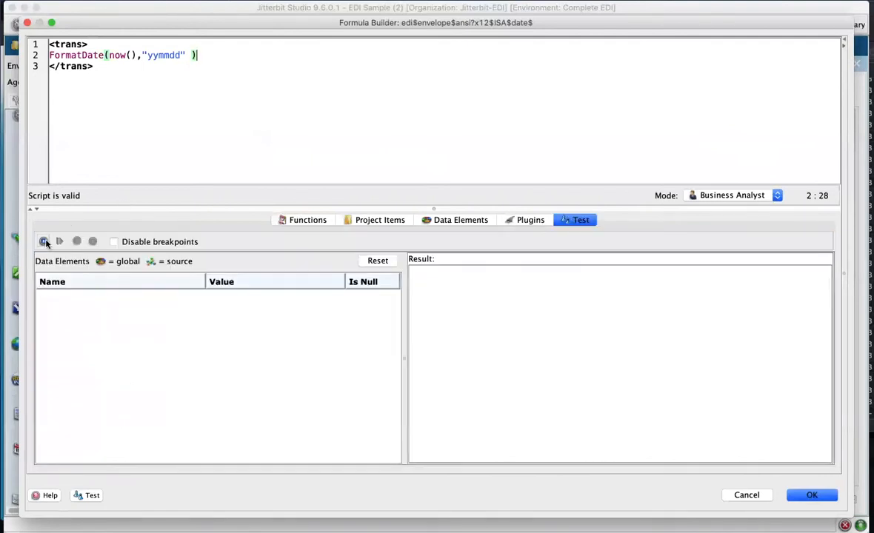
{"action": "left_click", "coordinate": [44, 241]}
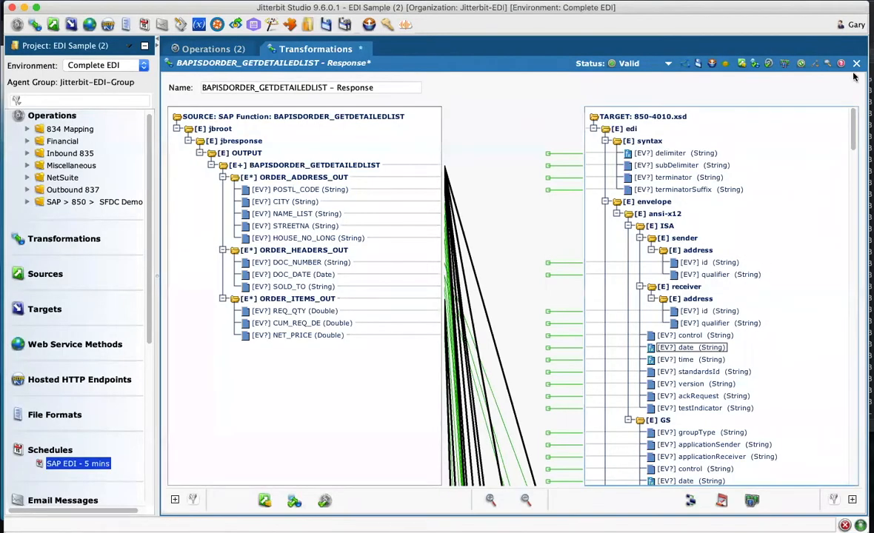
Close the Response transformation, declining to save changes.
{"action": "left_click", "coordinate": [856, 63]}
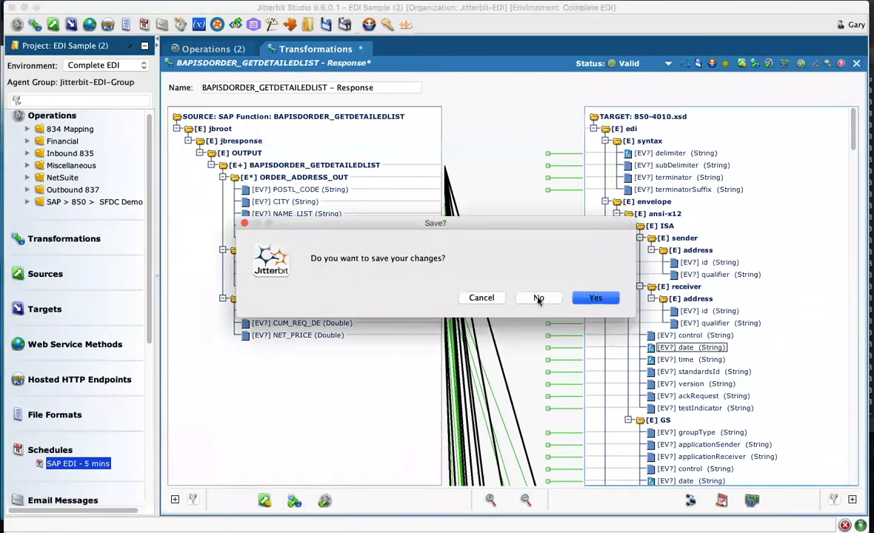
{"action": "left_click", "coordinate": [538, 297]}
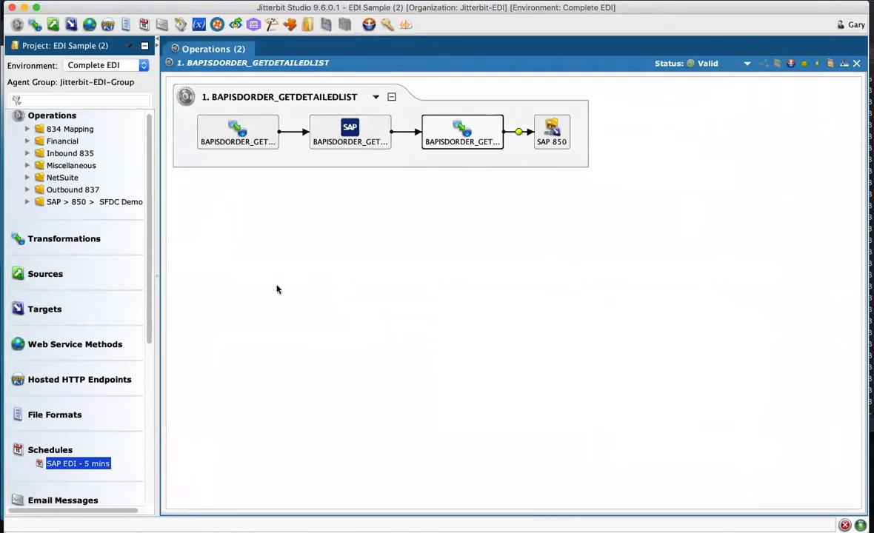
{"action": "mouse_move", "coordinate": [115, 467]}
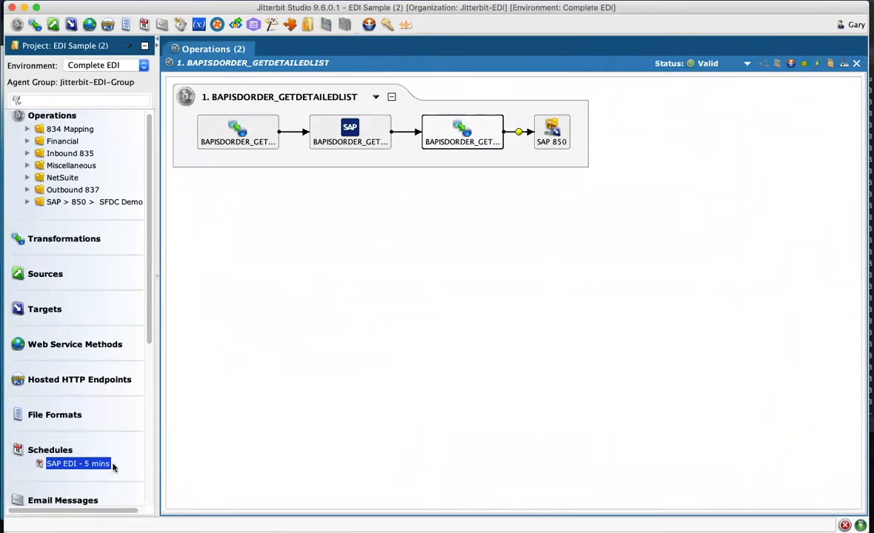
{"action": "mouse_move", "coordinate": [204, 453]}
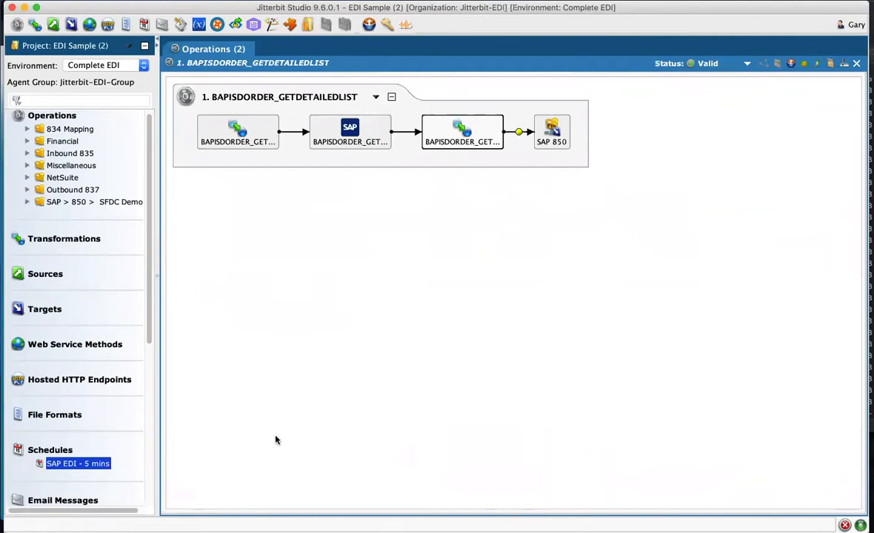
{"action": "mouse_move", "coordinate": [626, 263]}
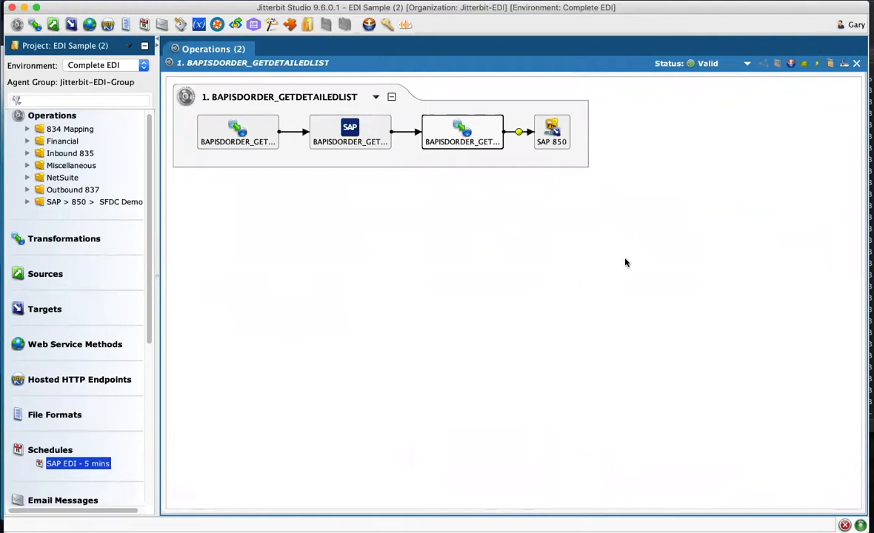
{"action": "mouse_move", "coordinate": [703, 201]}
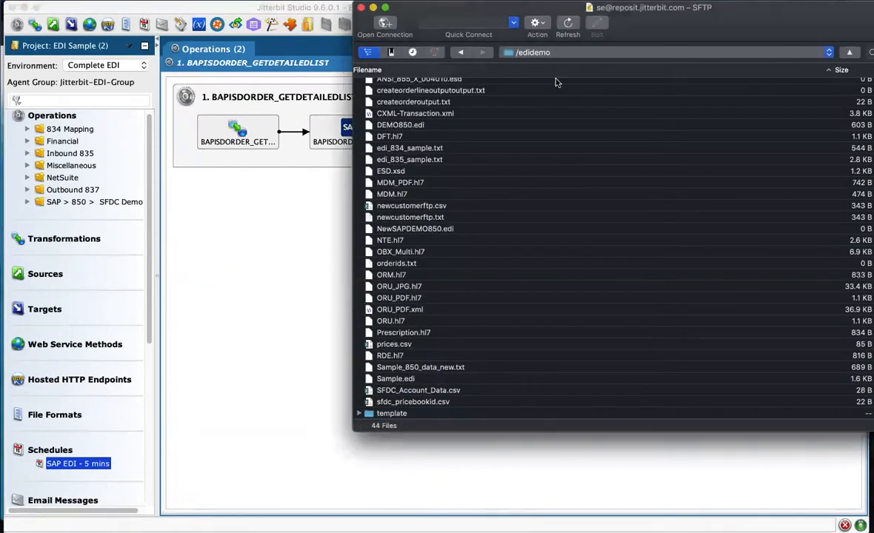
{"action": "mouse_move", "coordinate": [391, 431]}
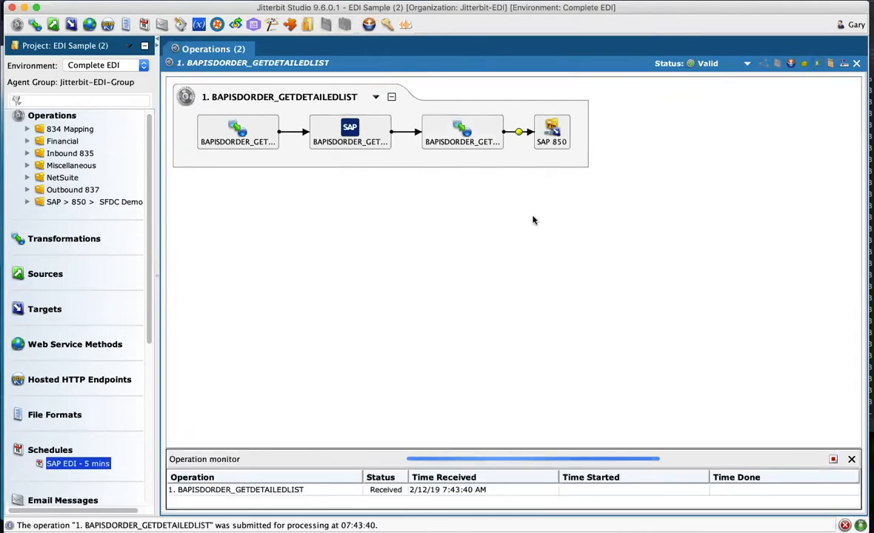
{"action": "mouse_move", "coordinate": [554, 131]}
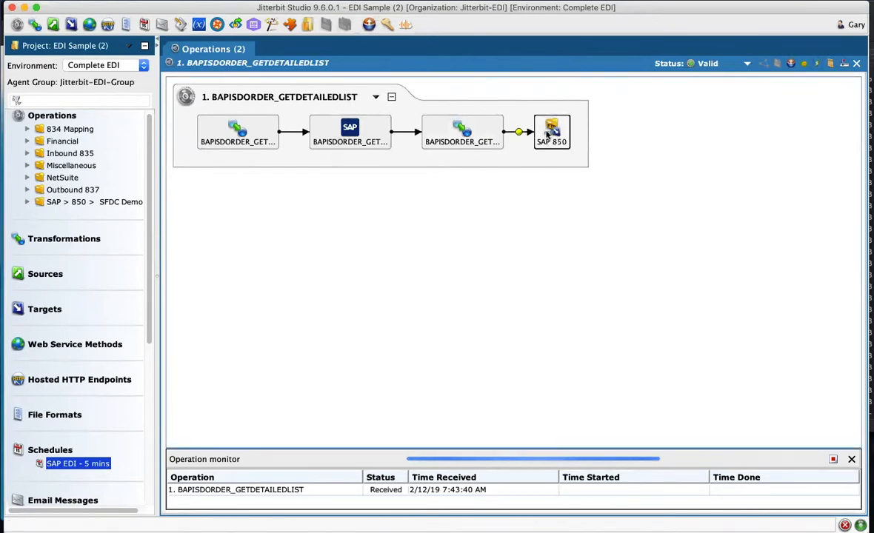
Review the SAP 850 target's plugins, confirming EDI Plugin is assigned, then dismiss.
{"action": "right_click", "coordinate": [552, 132]}
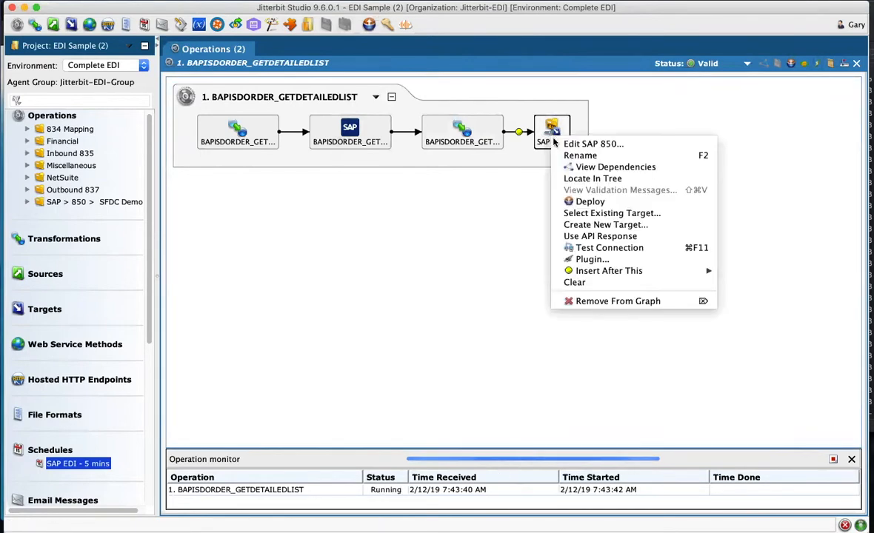
{"action": "left_click", "coordinate": [592, 259]}
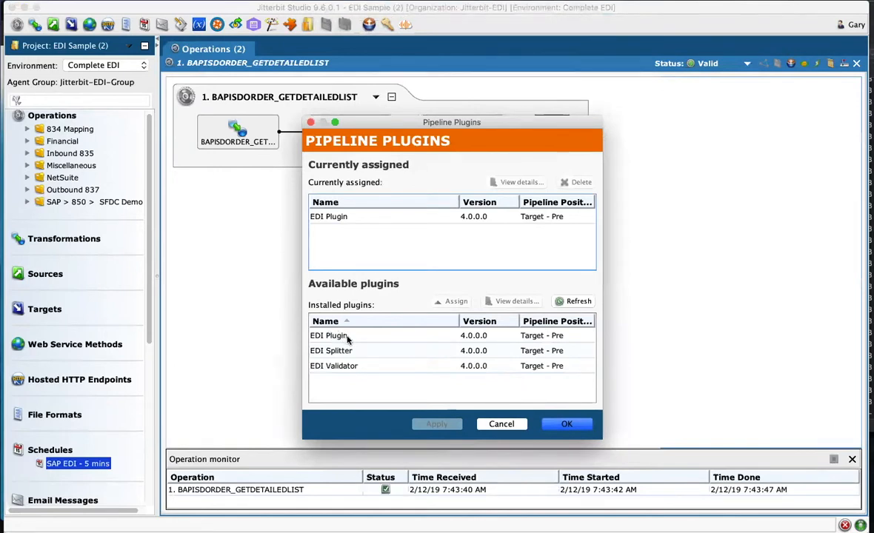
{"action": "mouse_move", "coordinate": [358, 356]}
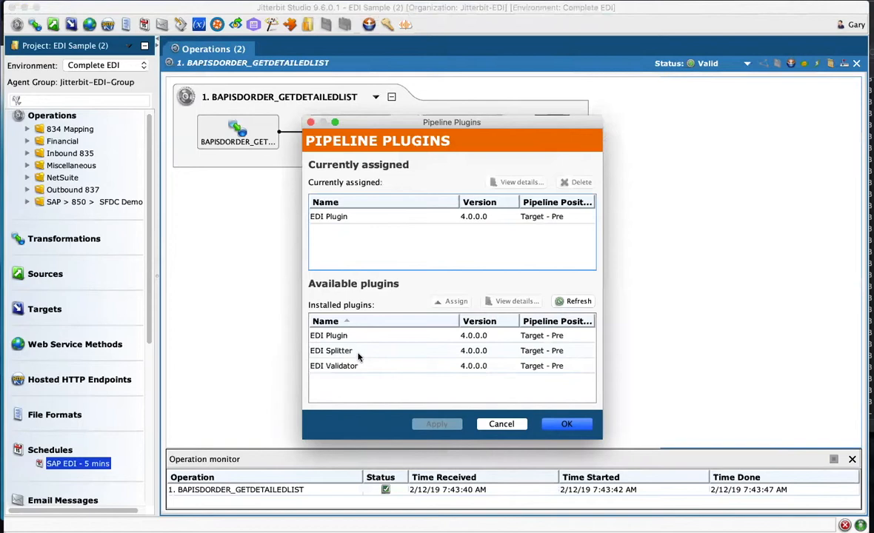
{"action": "mouse_move", "coordinate": [354, 354]}
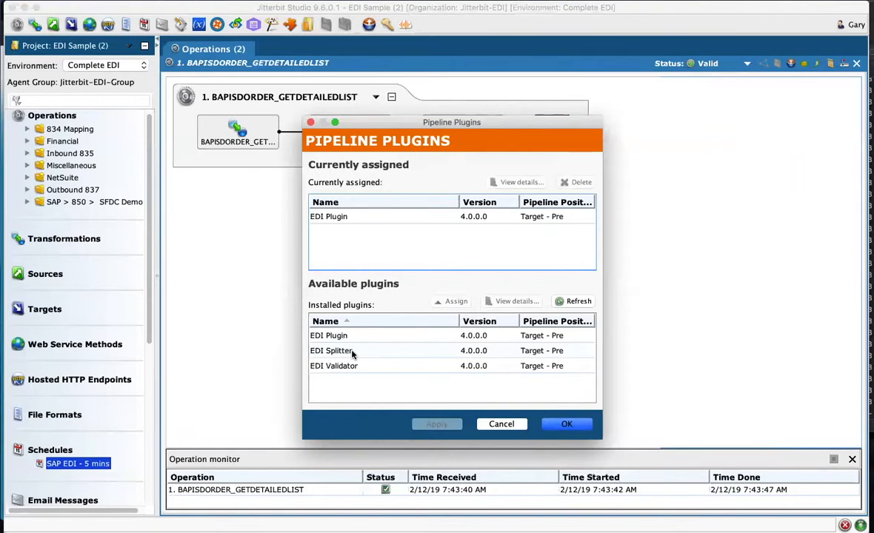
{"action": "mouse_move", "coordinate": [364, 370]}
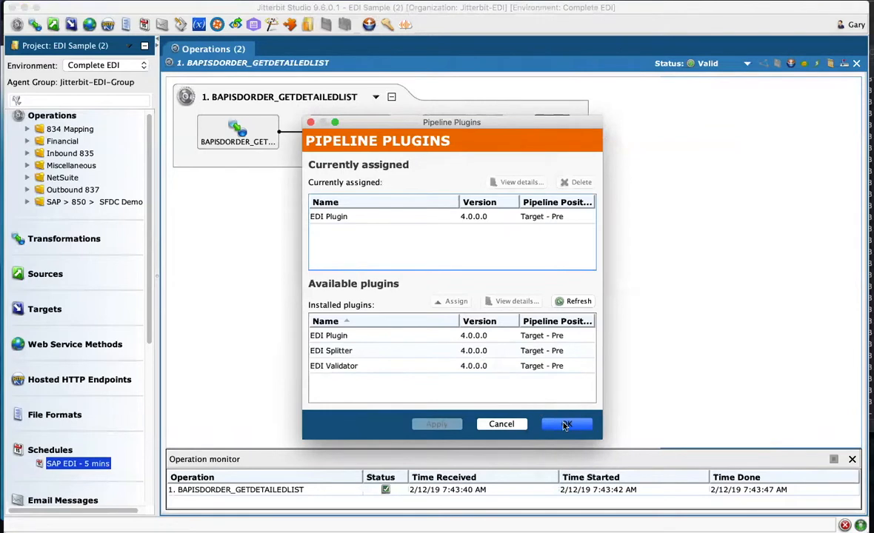
{"action": "left_click", "coordinate": [566, 423]}
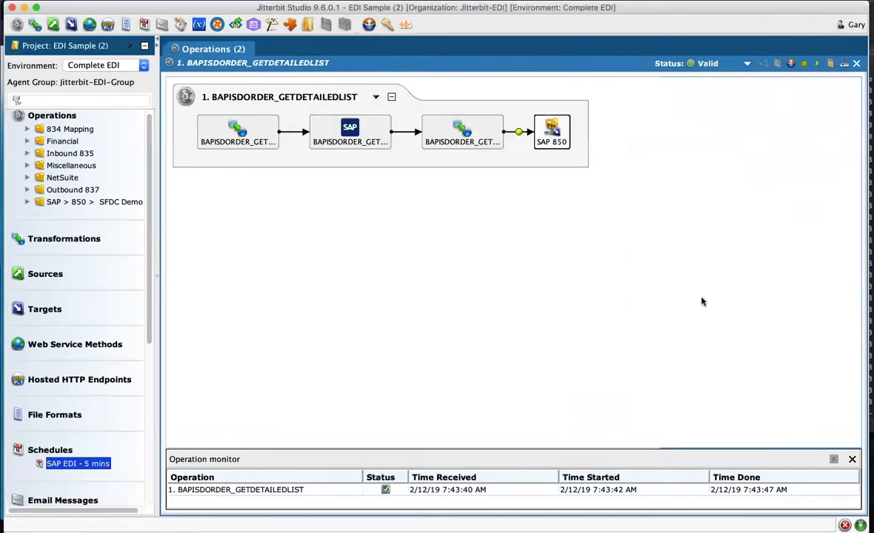
{"action": "mouse_move", "coordinate": [607, 495]}
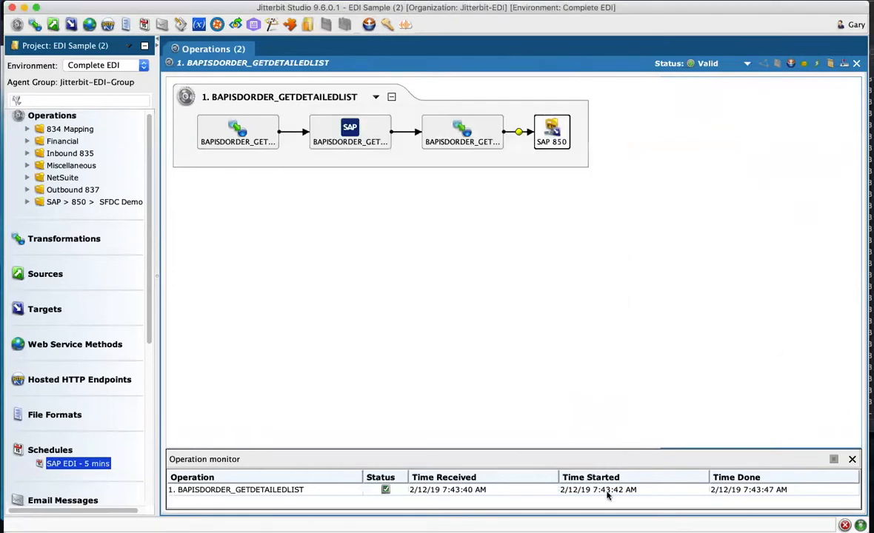
{"action": "mouse_move", "coordinate": [825, 296]}
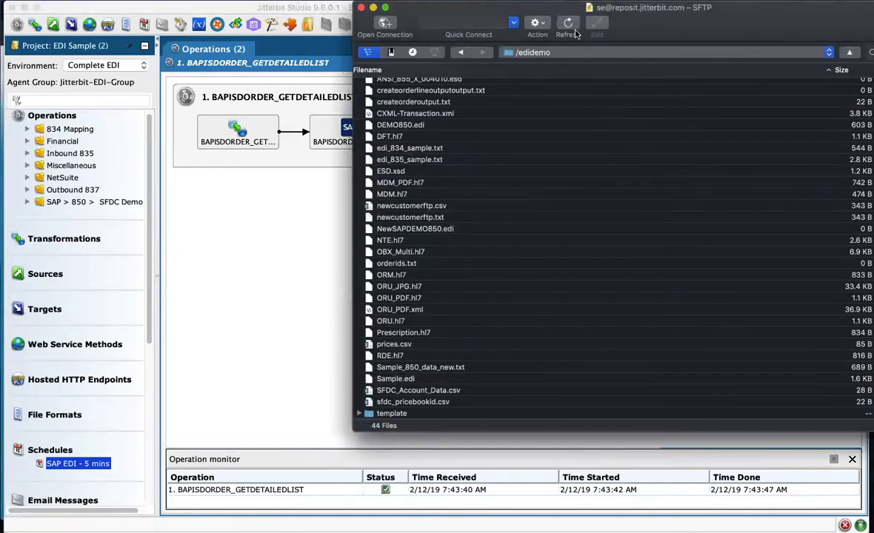
Refresh the /edidemo listing and locate the new SAPDEMO850.edi file.
{"action": "left_click", "coordinate": [567, 23]}
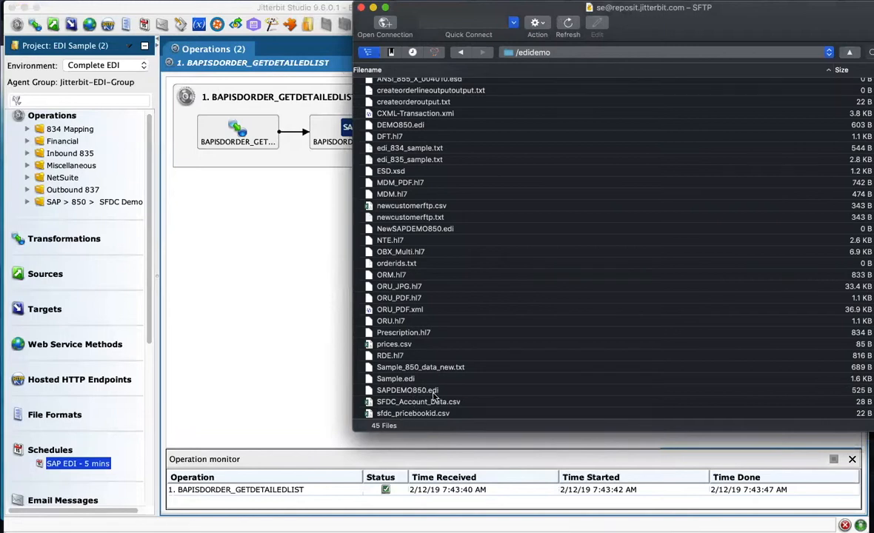
{"action": "mouse_move", "coordinate": [455, 393]}
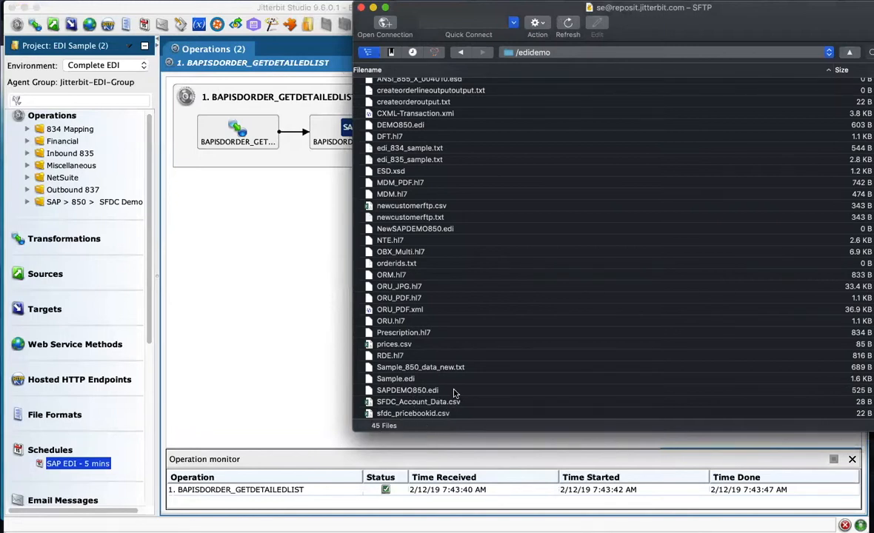
{"action": "left_click", "coordinate": [407, 391]}
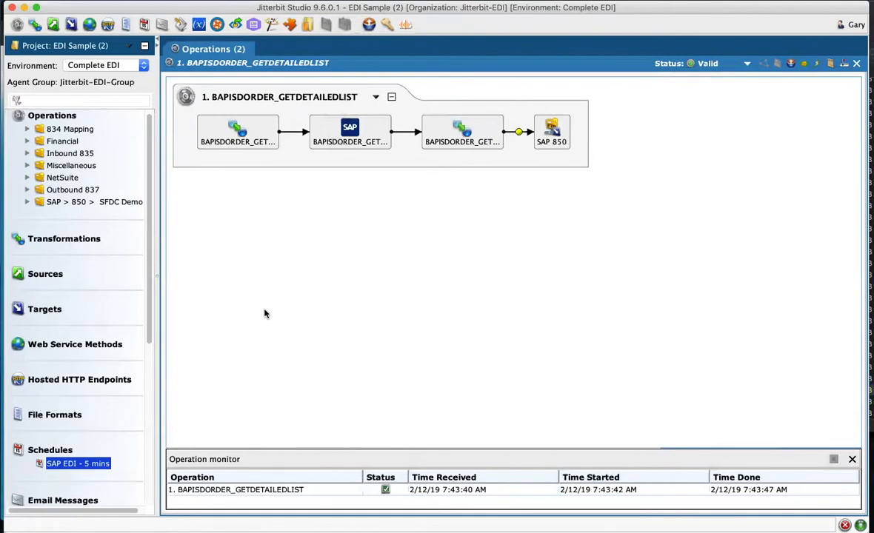
{"action": "mouse_move", "coordinate": [718, 191]}
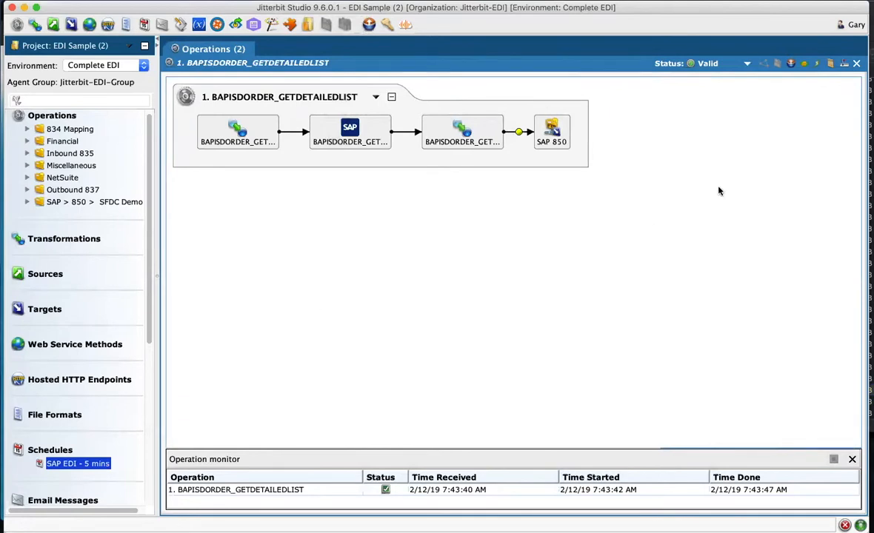
{"action": "mouse_move", "coordinate": [858, 64]}
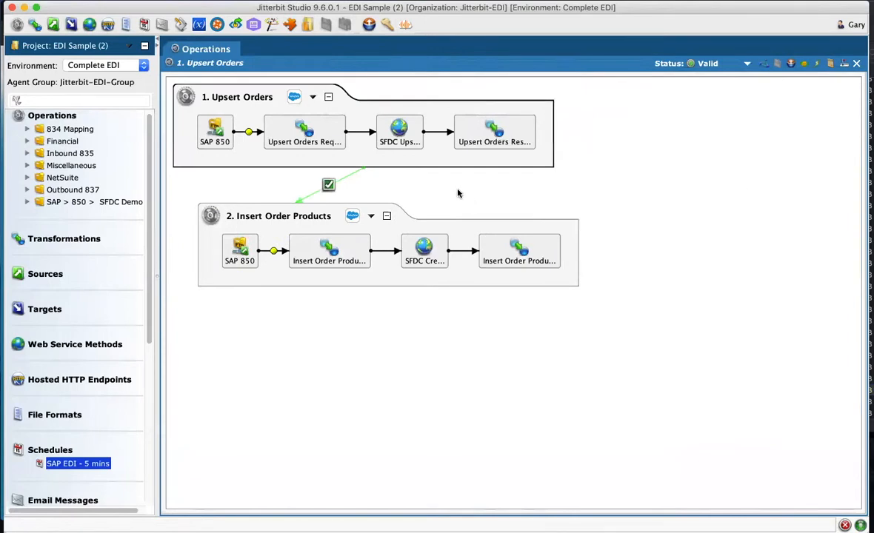
{"action": "mouse_move", "coordinate": [383, 169]}
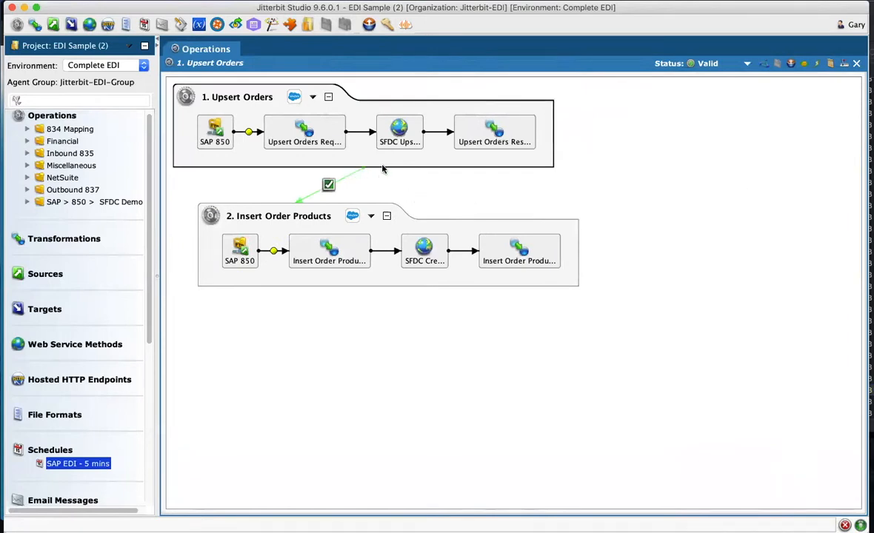
{"action": "mouse_move", "coordinate": [252, 180]}
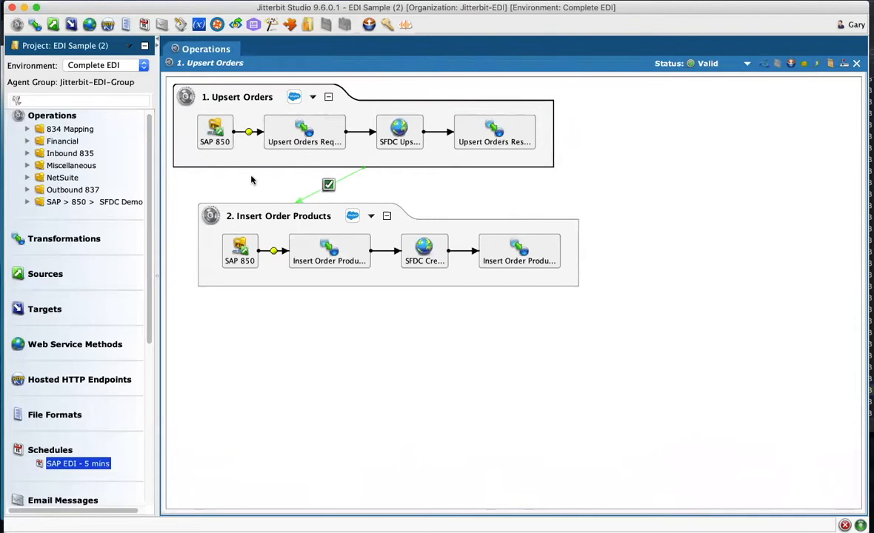
{"action": "mouse_move", "coordinate": [273, 186]}
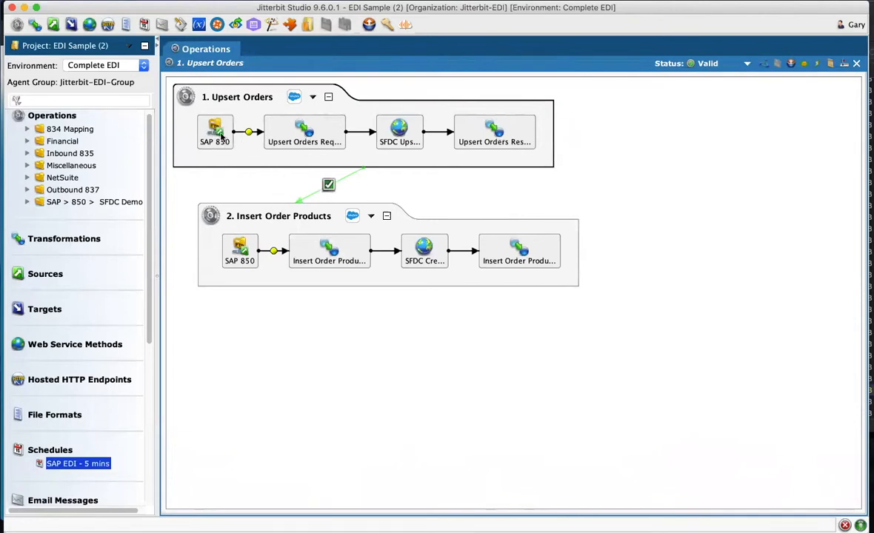
{"action": "mouse_move", "coordinate": [279, 156]}
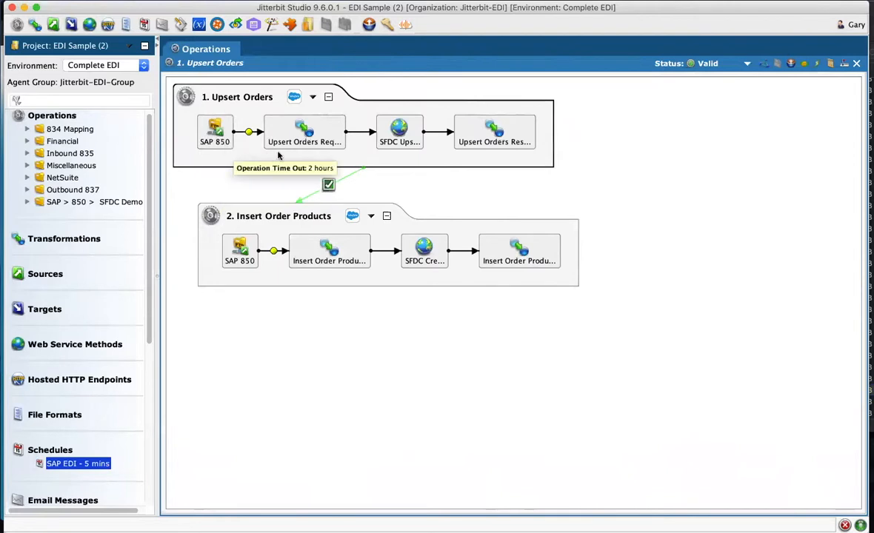
{"action": "mouse_move", "coordinate": [318, 161]}
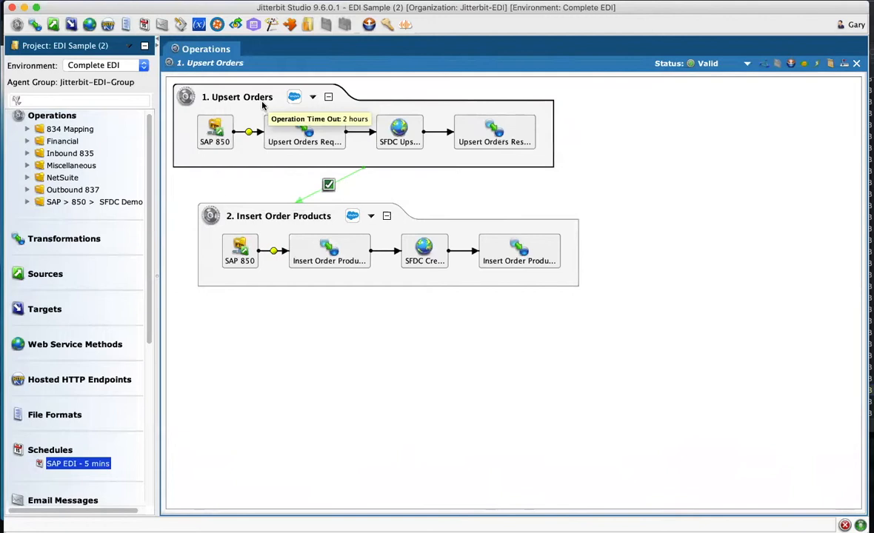
{"action": "mouse_move", "coordinate": [414, 163]}
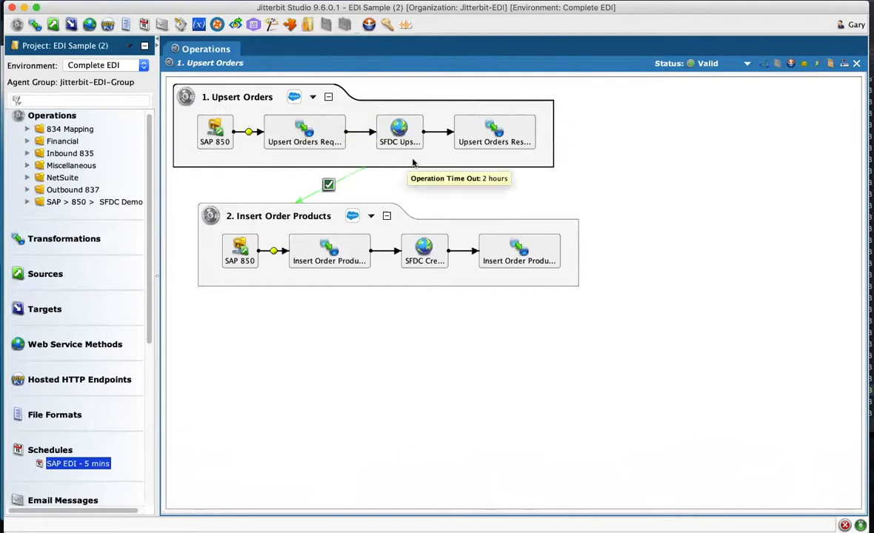
{"action": "mouse_move", "coordinate": [385, 167]}
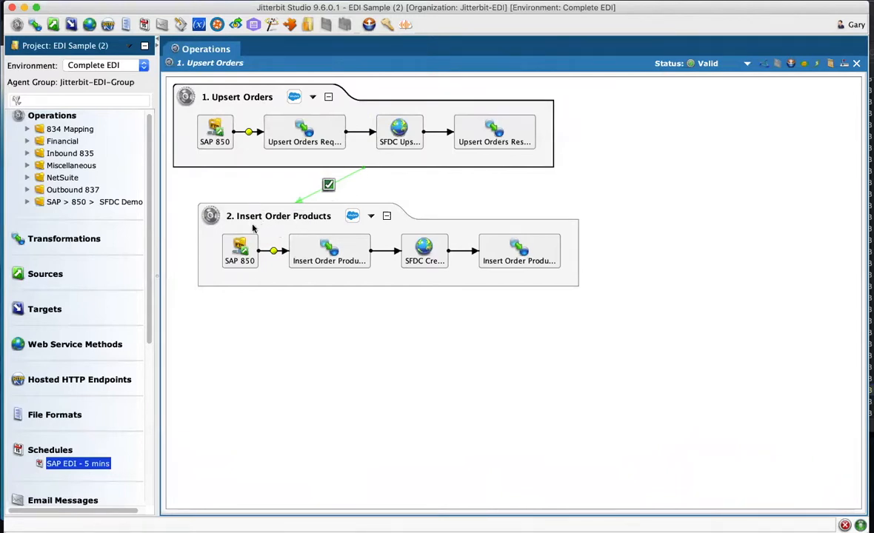
{"action": "mouse_move", "coordinate": [279, 228]}
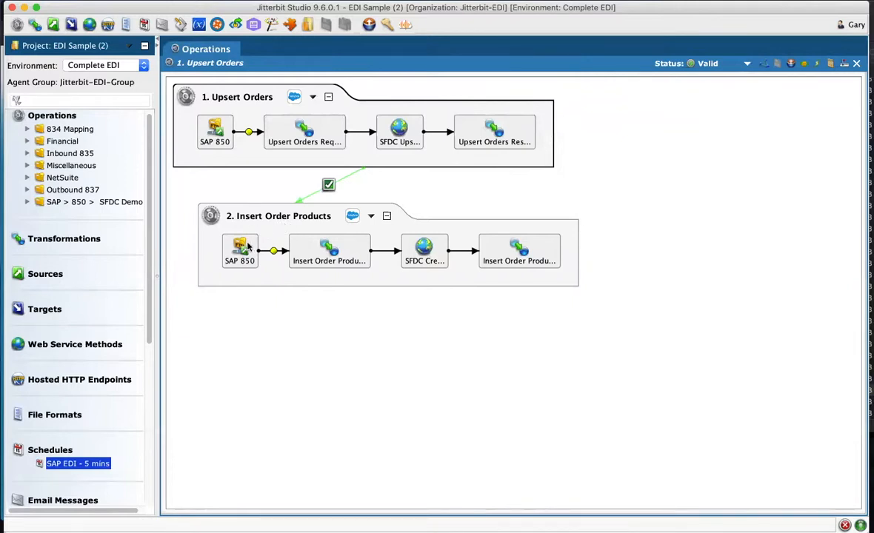
{"action": "mouse_move", "coordinate": [264, 229]}
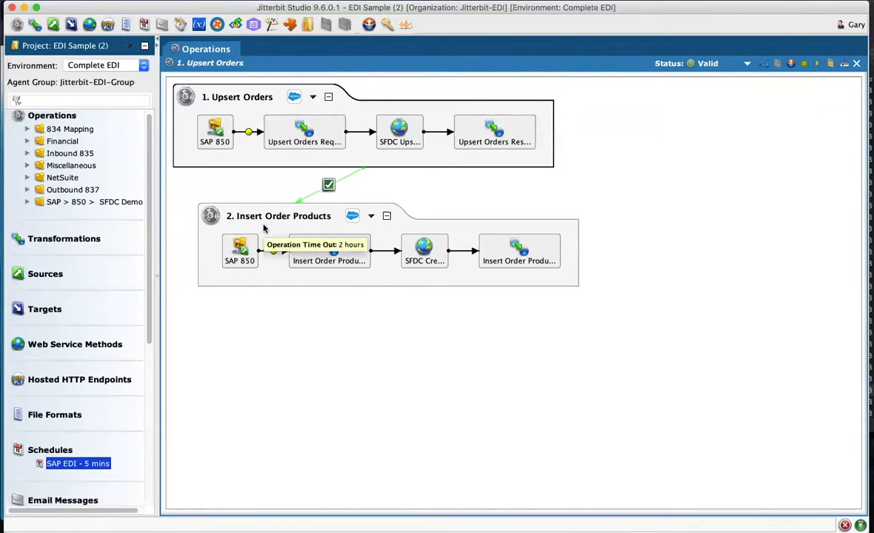
{"action": "mouse_move", "coordinate": [200, 425]}
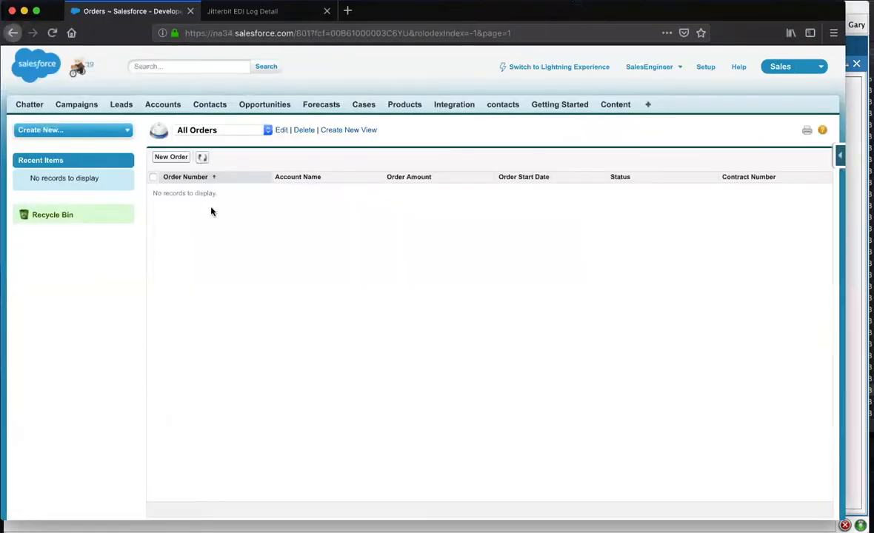
{"action": "mouse_move", "coordinate": [345, 257]}
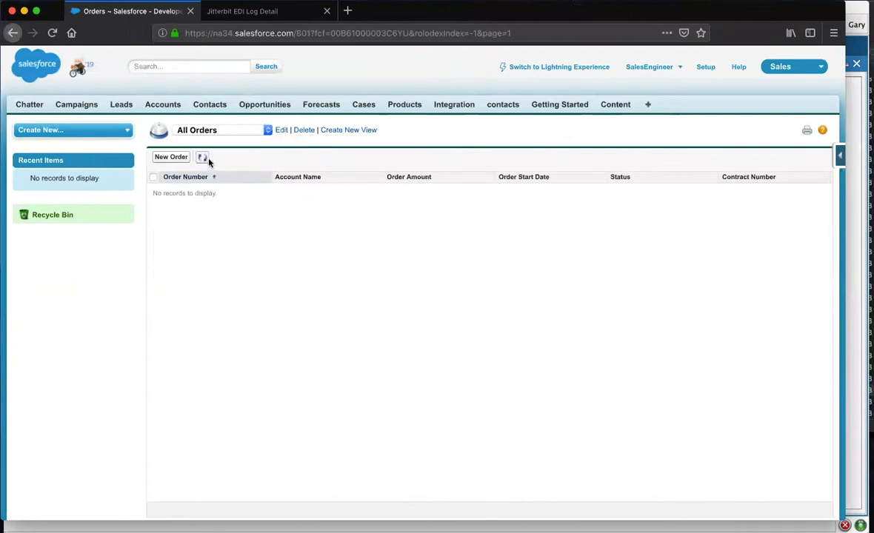
{"action": "mouse_move", "coordinate": [855, 221]}
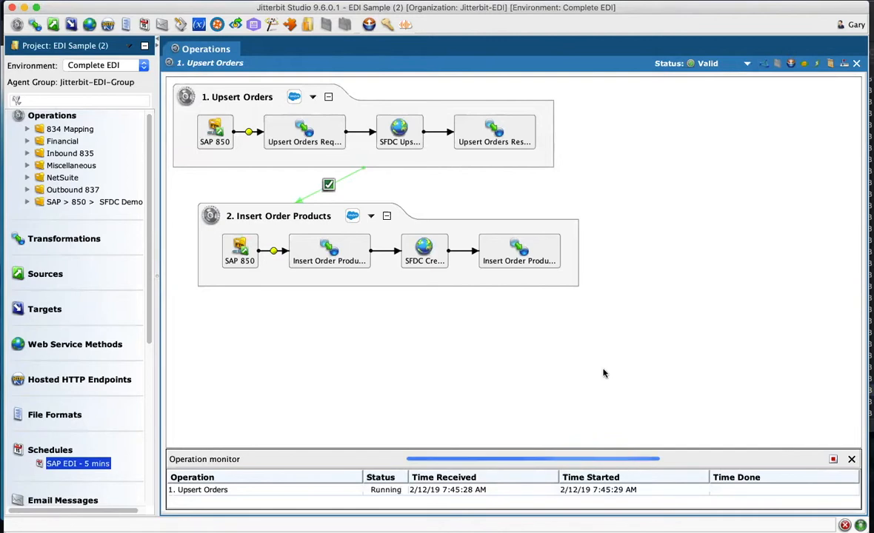
{"action": "mouse_move", "coordinate": [713, 505]}
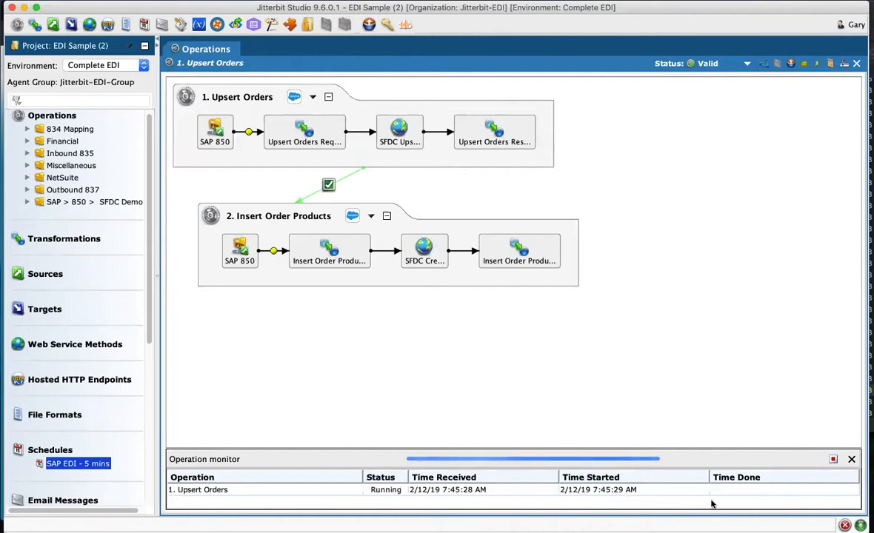
{"action": "mouse_move", "coordinate": [75, 309]}
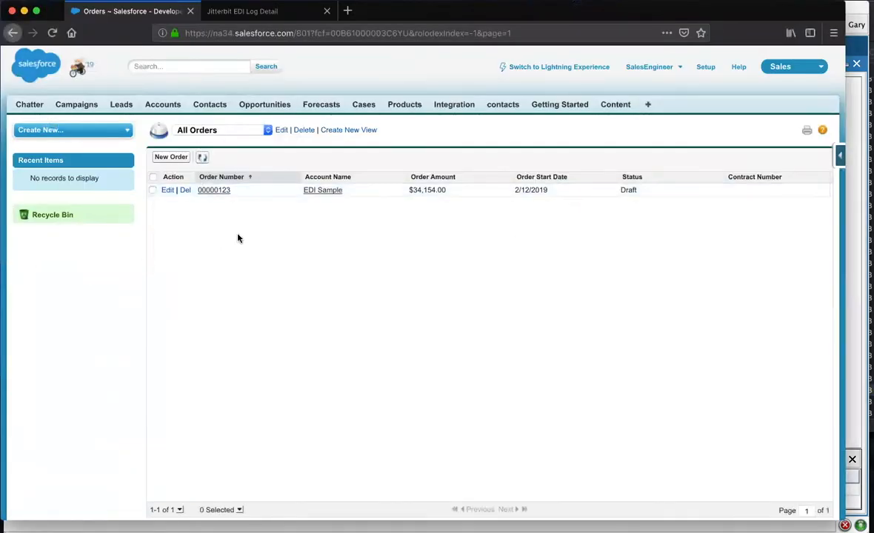
{"action": "mouse_move", "coordinate": [218, 206]}
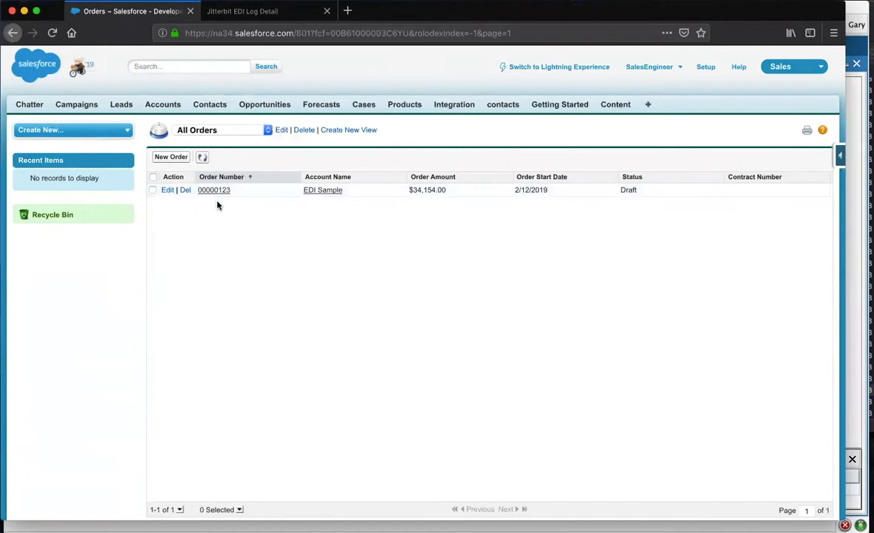
{"action": "mouse_move", "coordinate": [229, 220]}
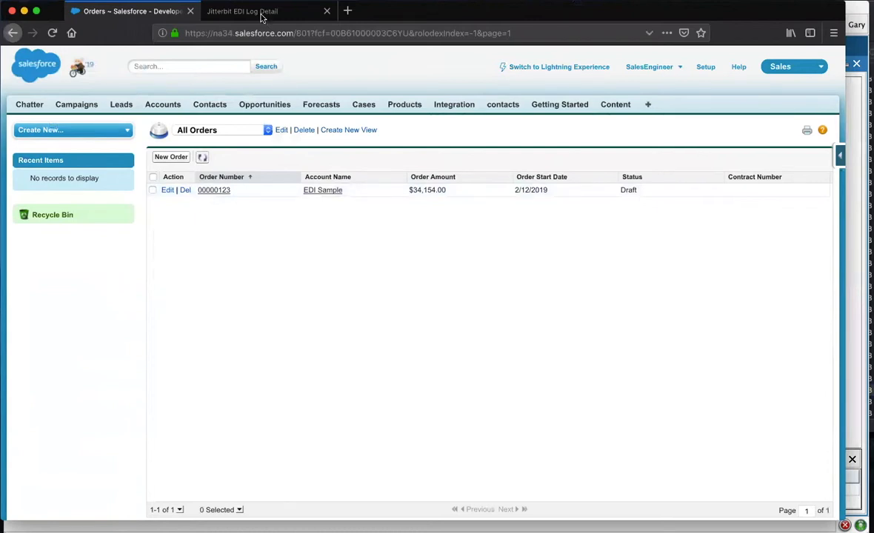
Switch to the Jitterbit EDI Log Detail browser tab.
{"action": "left_click", "coordinate": [242, 10]}
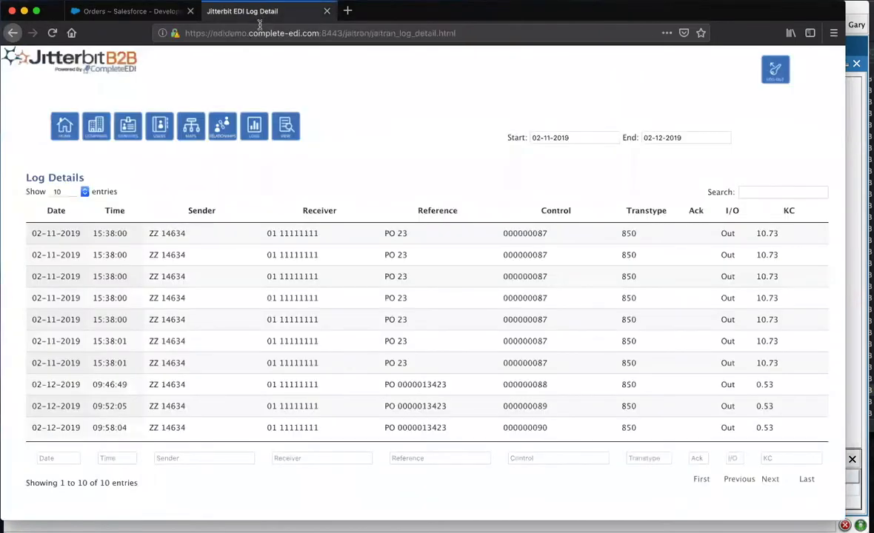
{"action": "mouse_move", "coordinate": [328, 173]}
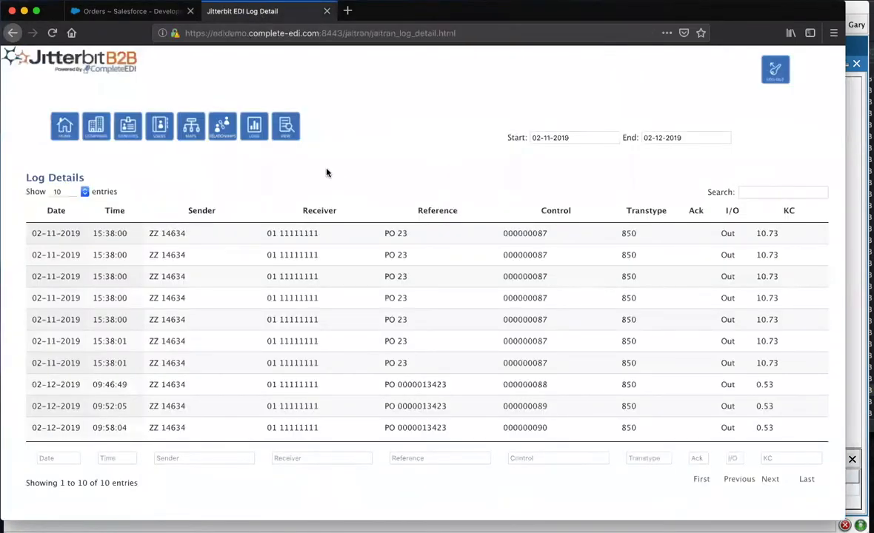
{"action": "mouse_move", "coordinate": [281, 172]}
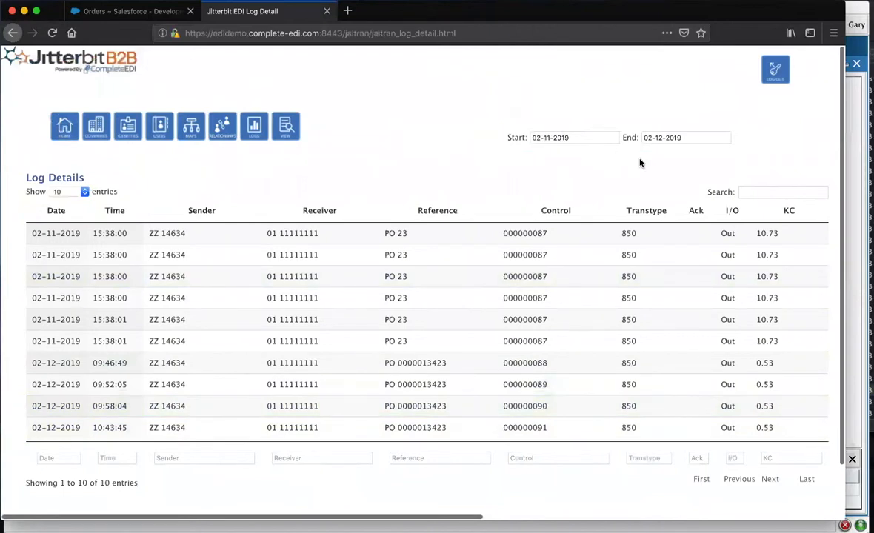
{"action": "mouse_move", "coordinate": [567, 217]}
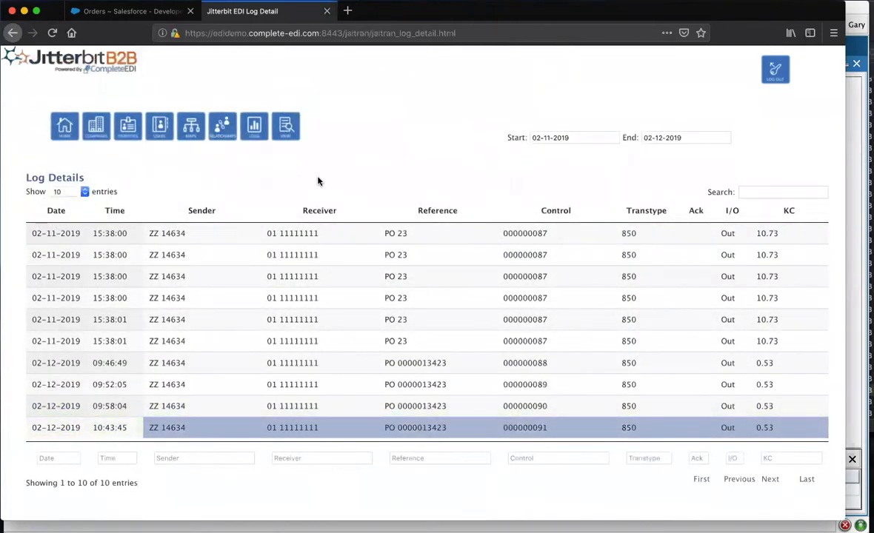
{"action": "mouse_move", "coordinate": [228, 170]}
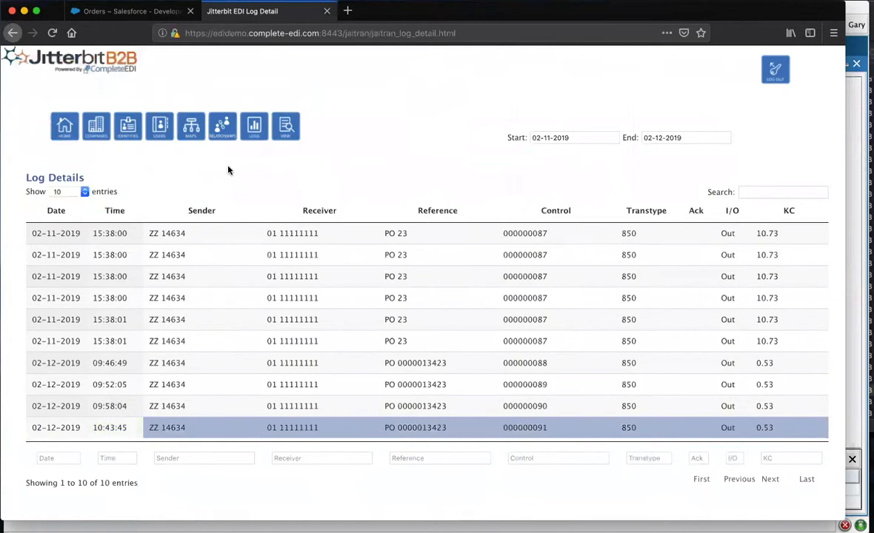
{"action": "mouse_move", "coordinate": [96, 126]}
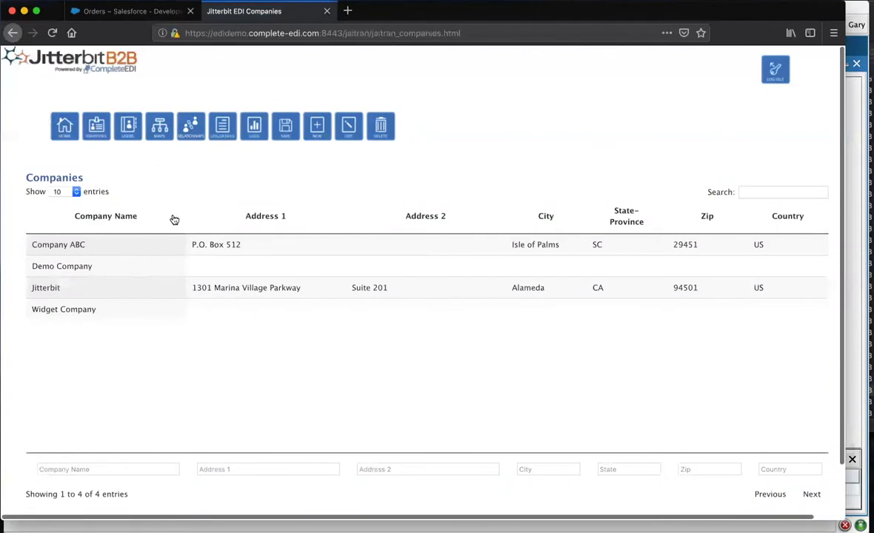
Select Company ABC, then browse the Identities, Maps and trading partner Relationships lists.
{"action": "left_click", "coordinate": [58, 245]}
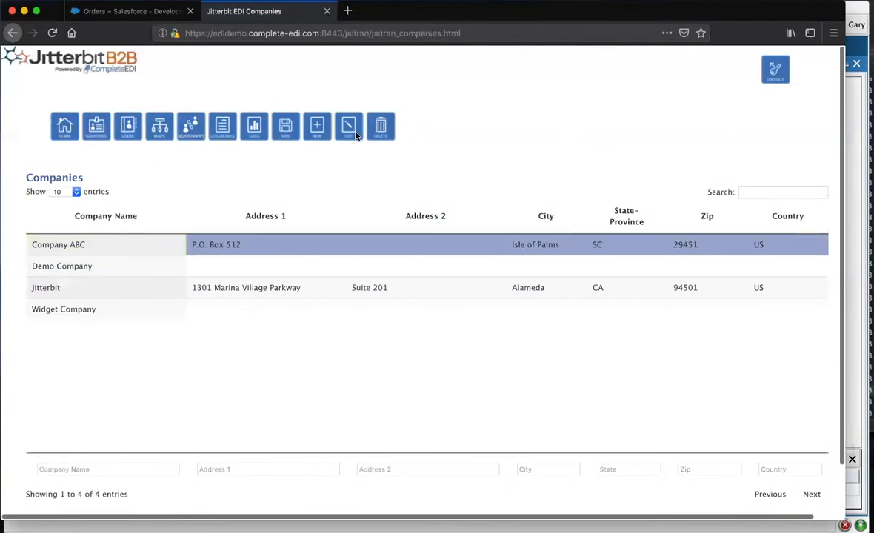
{"action": "left_click", "coordinate": [348, 126]}
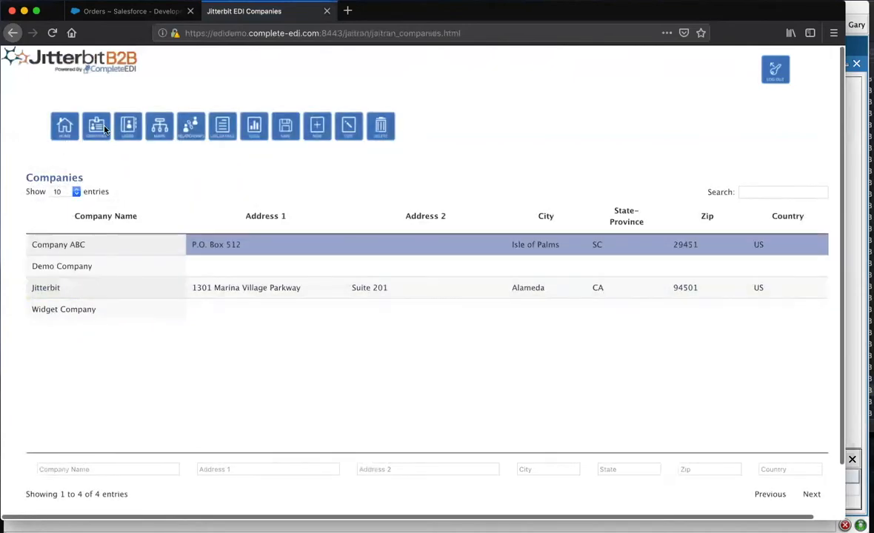
{"action": "left_click", "coordinate": [128, 126]}
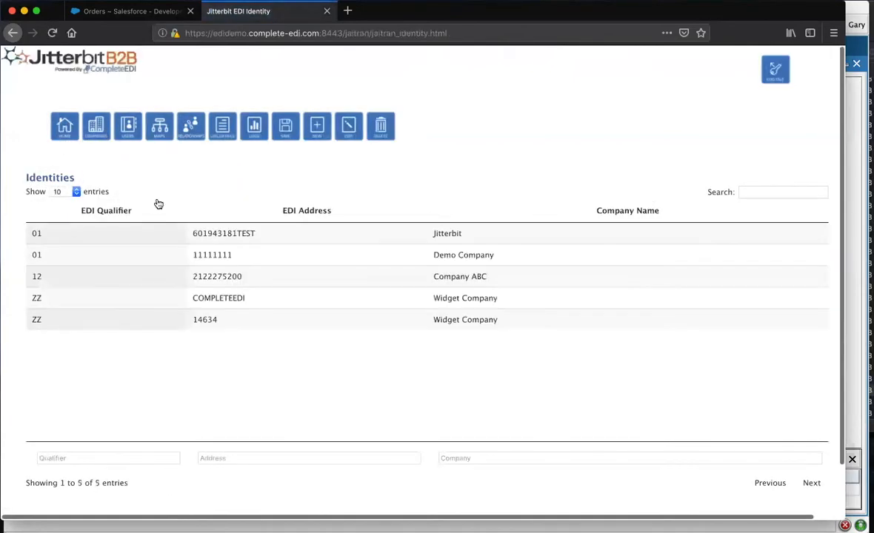
{"action": "mouse_move", "coordinate": [315, 221]}
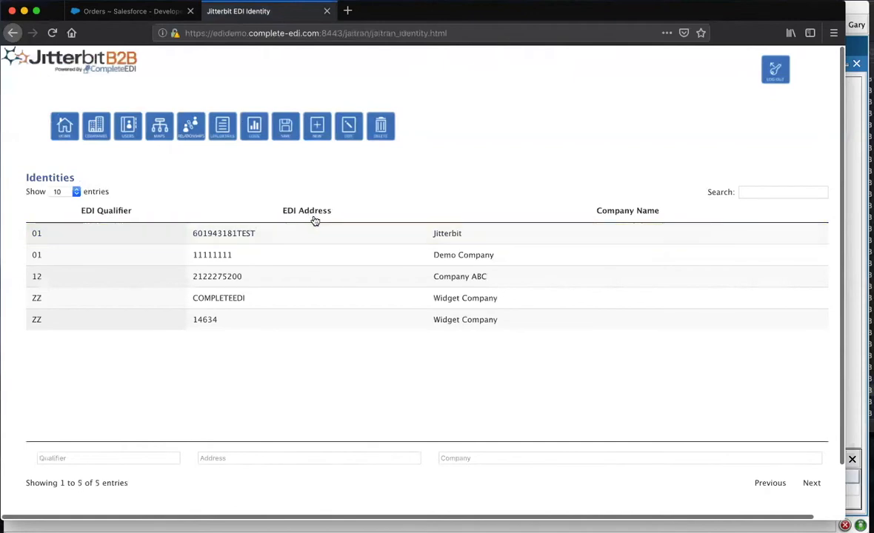
{"action": "mouse_move", "coordinate": [600, 223]}
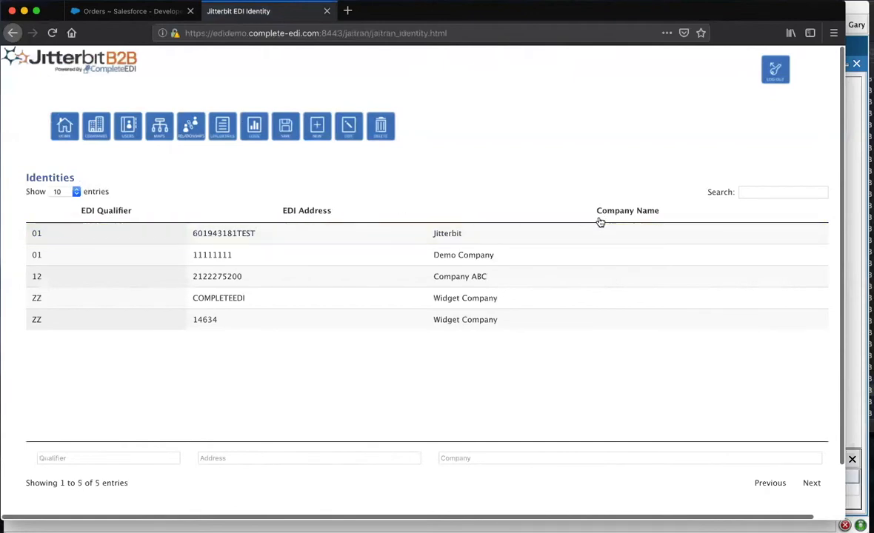
{"action": "mouse_move", "coordinate": [220, 195]}
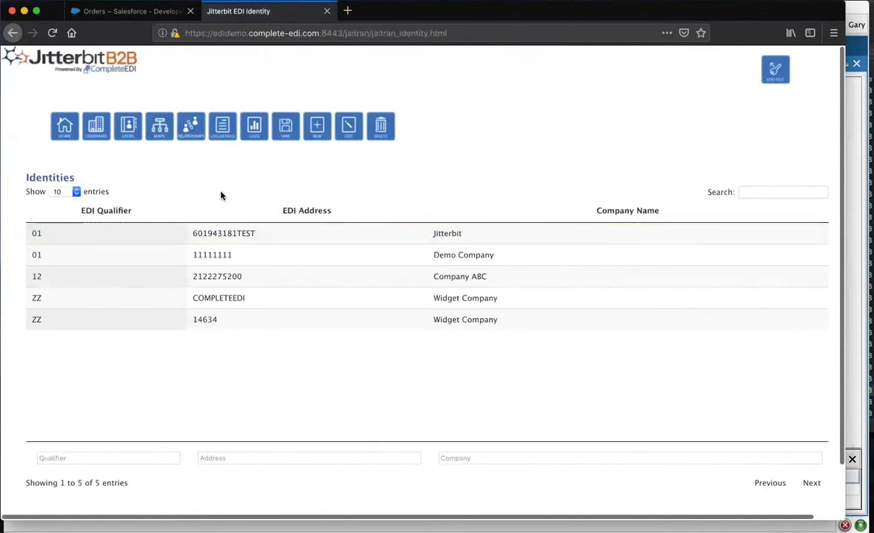
{"action": "left_click", "coordinate": [159, 126]}
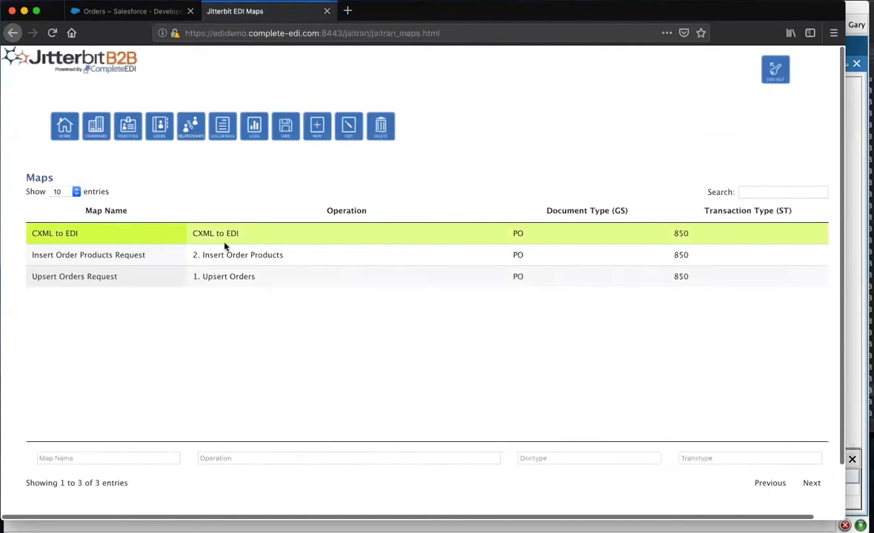
{"action": "mouse_move", "coordinate": [561, 228]}
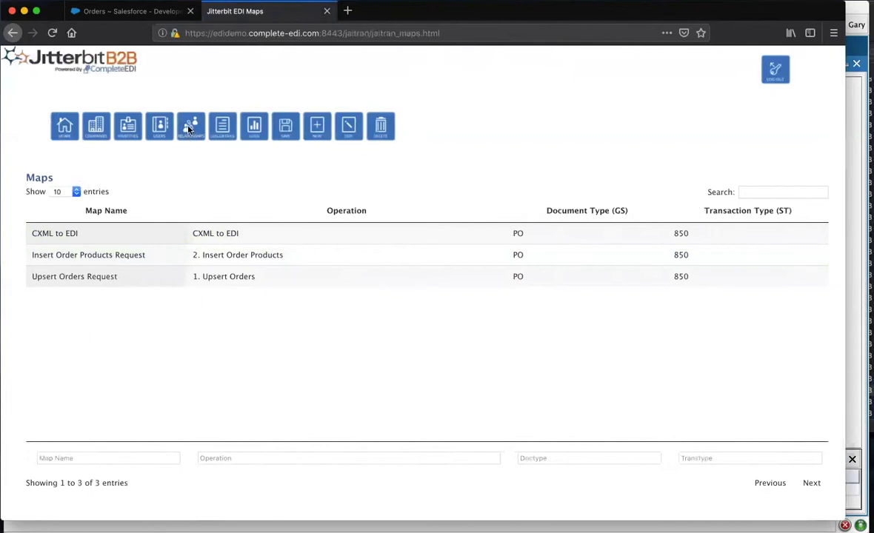
{"action": "left_click", "coordinate": [190, 126]}
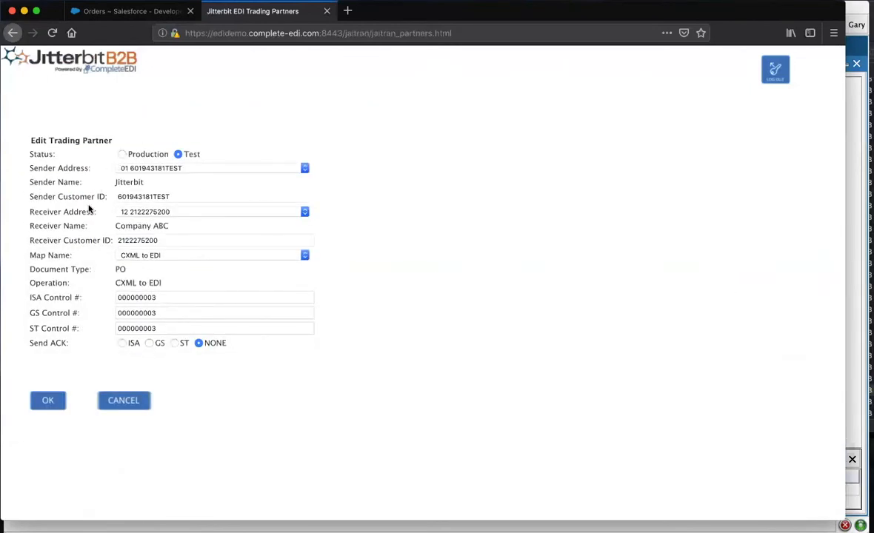
{"action": "mouse_move", "coordinate": [80, 261]}
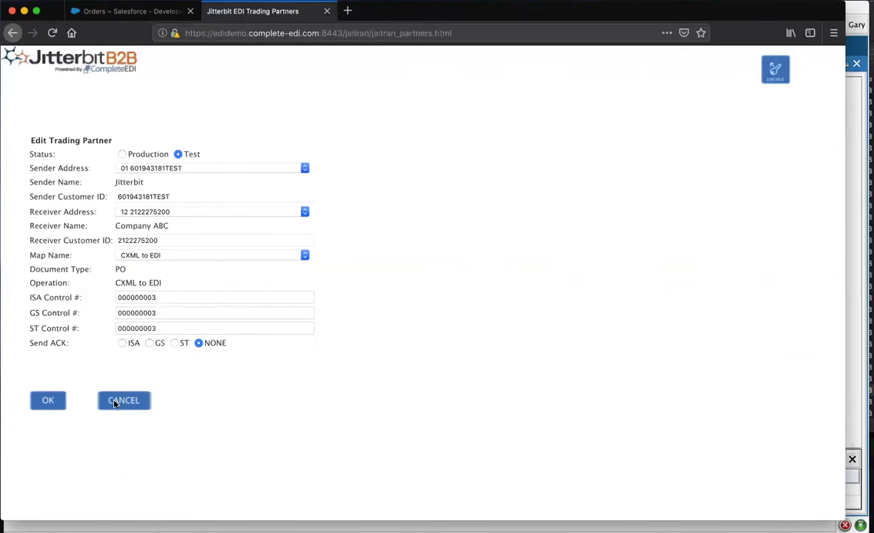
{"action": "left_click", "coordinate": [124, 400]}
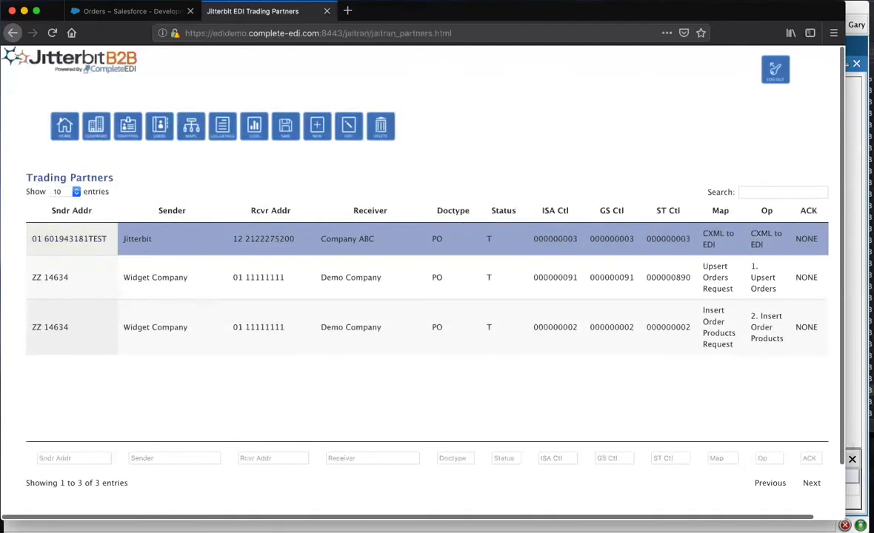